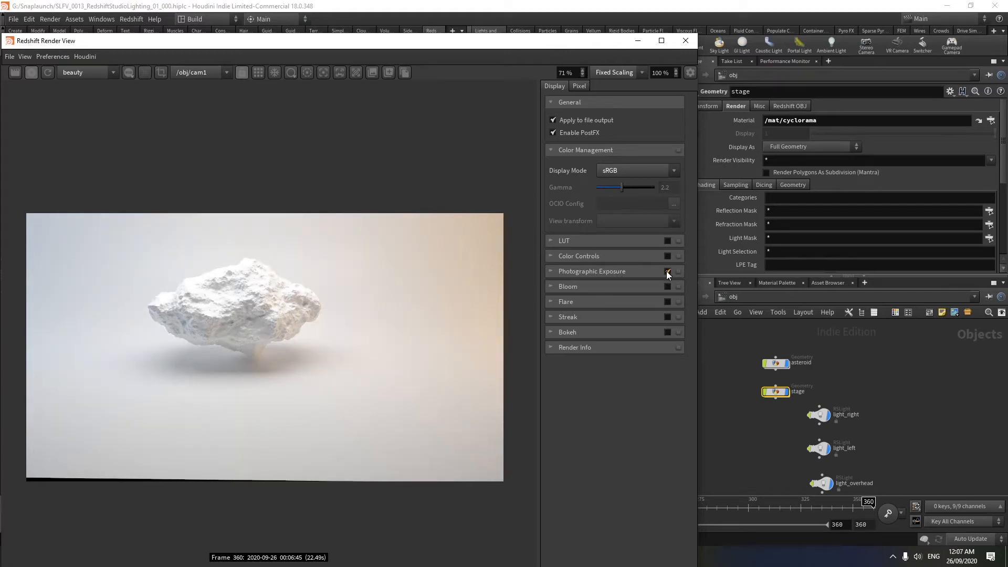
Step: Turn on the Redshift tool shelf and dismiss the plugin information
left_click(668, 271)
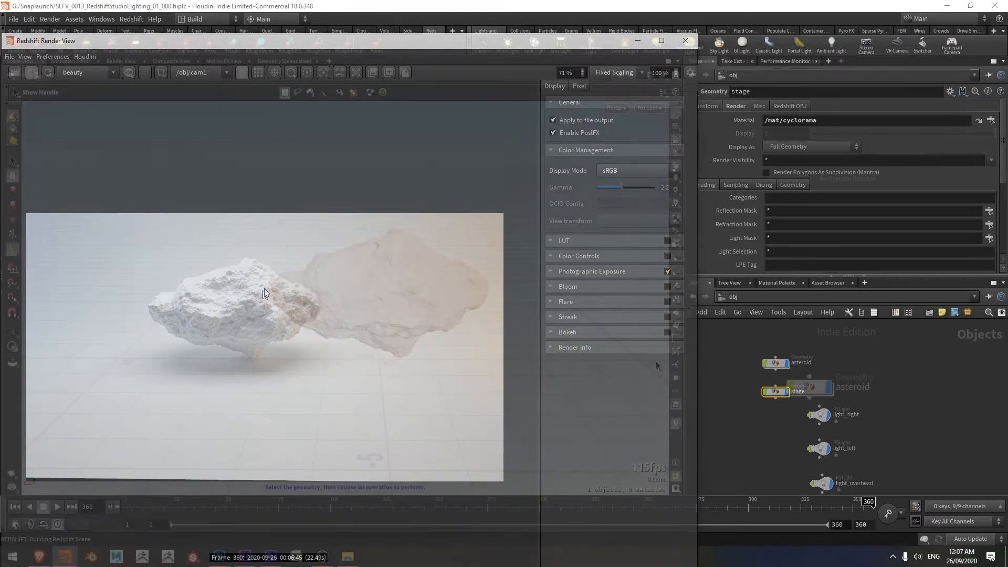
left_click(685, 41)
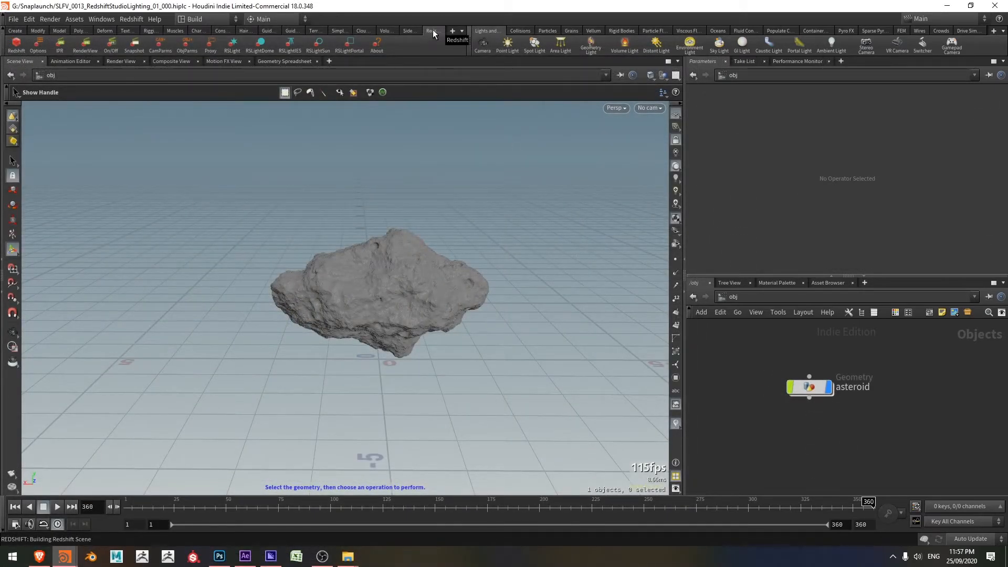
mouse_move(456, 41)
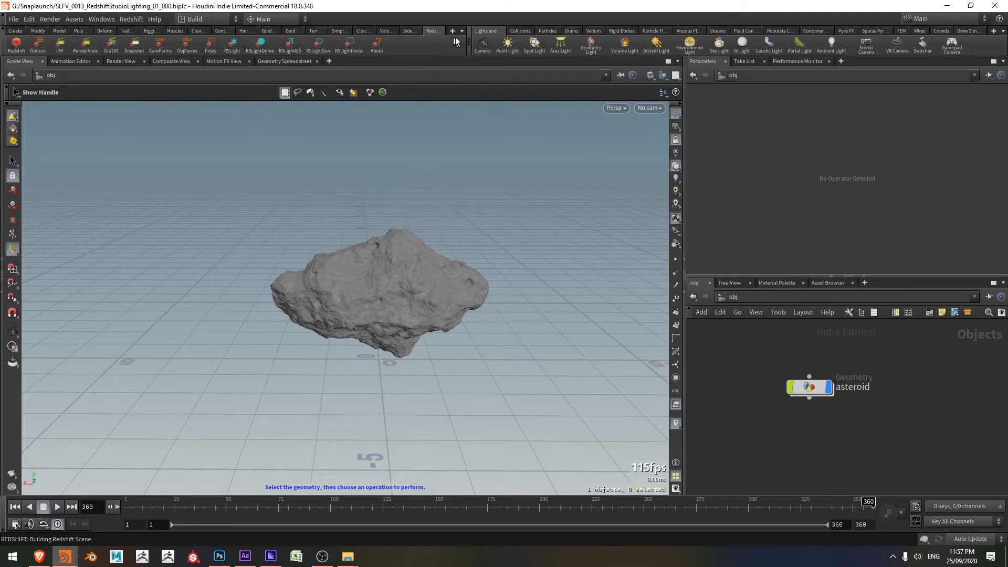
left_click(451, 31)
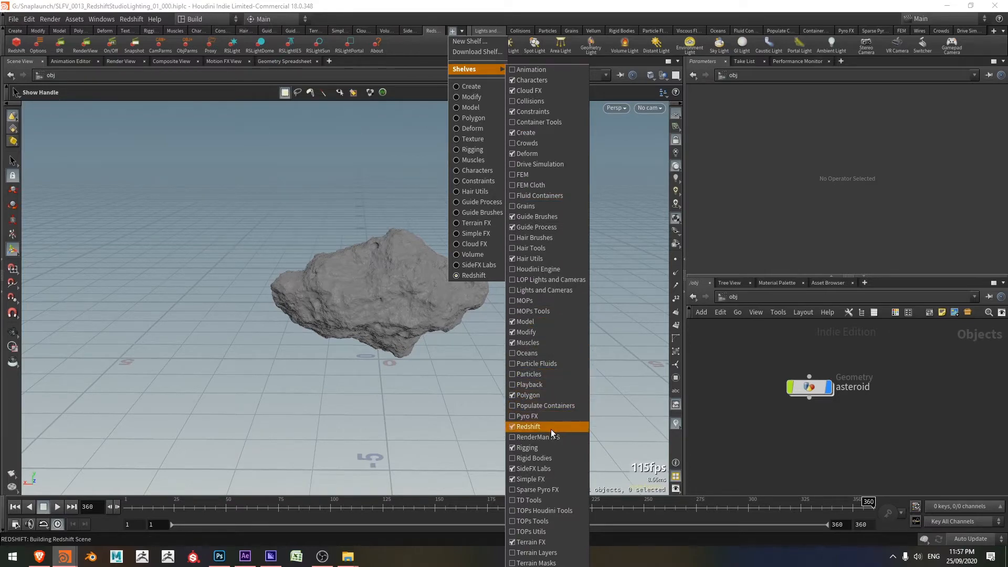
left_click(527, 426)
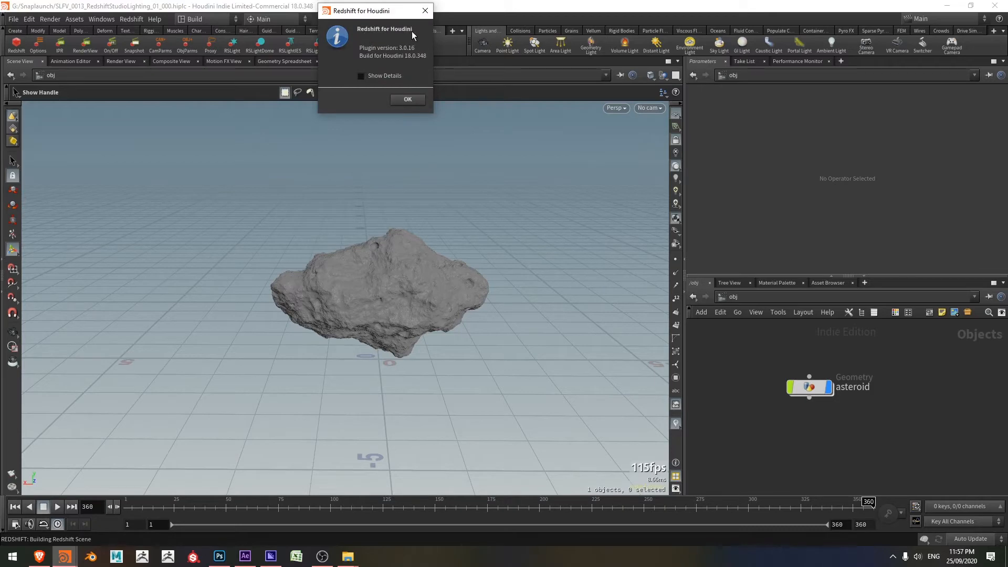
mouse_move(409, 54)
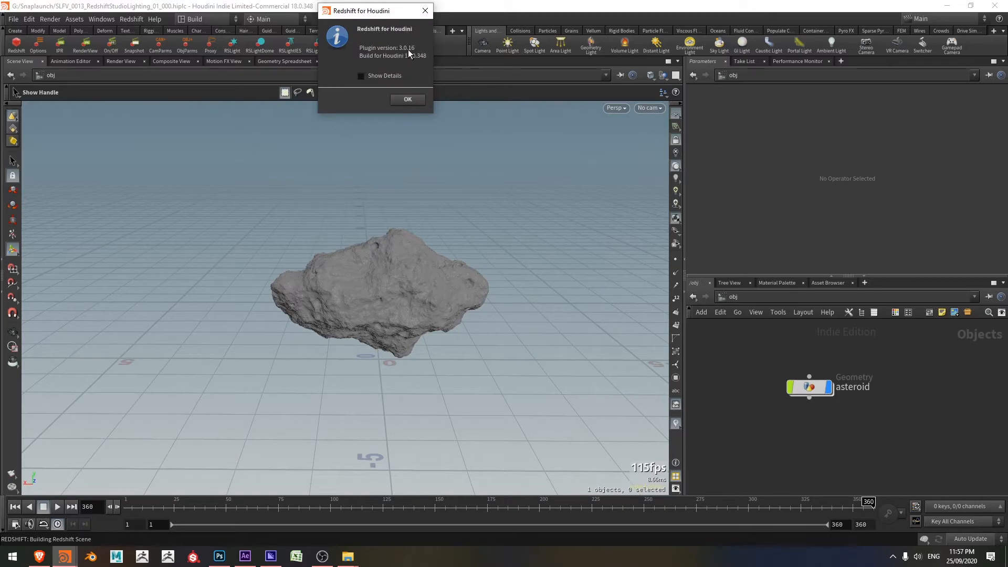
left_click(407, 99)
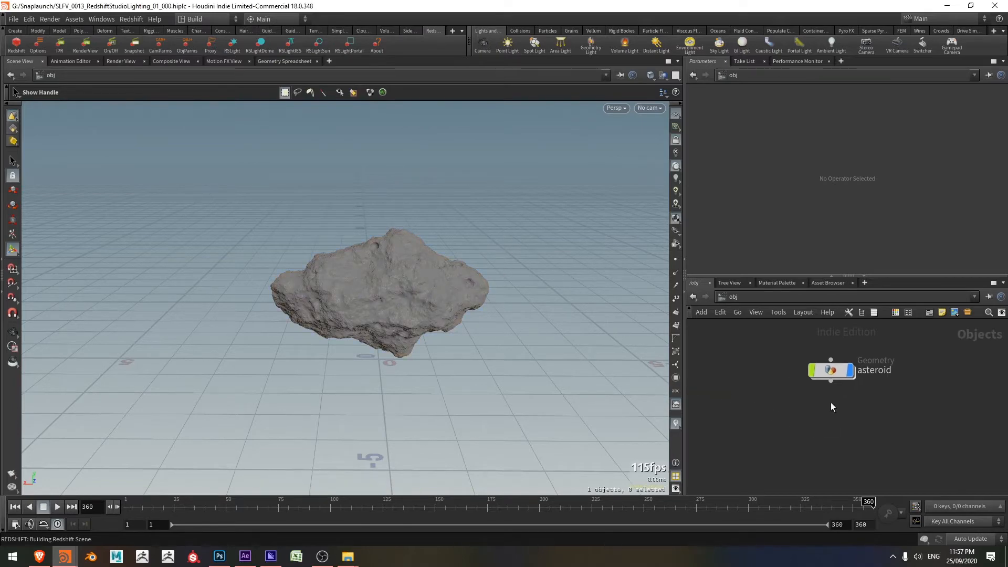
mouse_move(836, 416)
type("box")
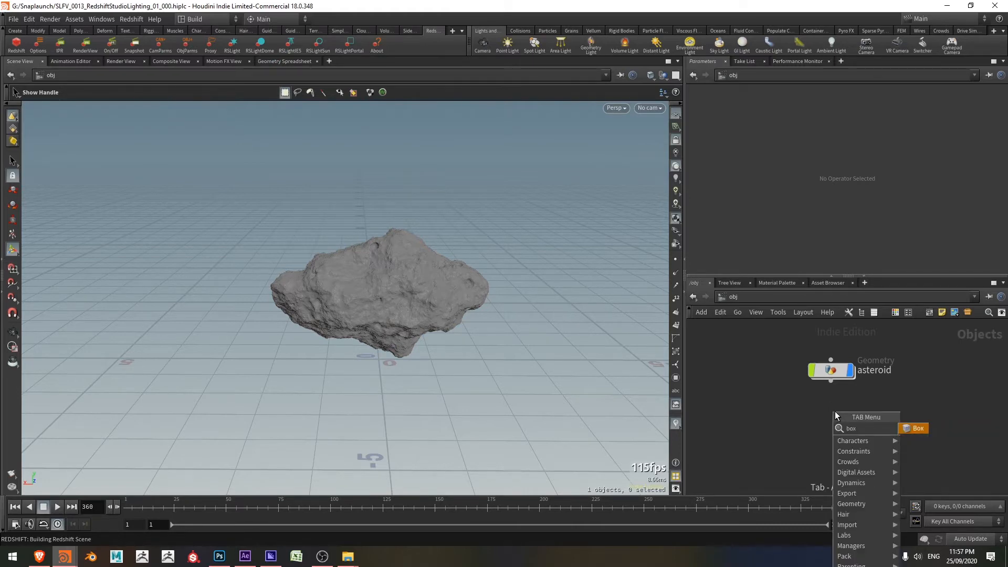
Step: Add a 20×10×10 box whose Center Y references Size Y divided by 2 so it sits on the grid
left_click(918, 428)
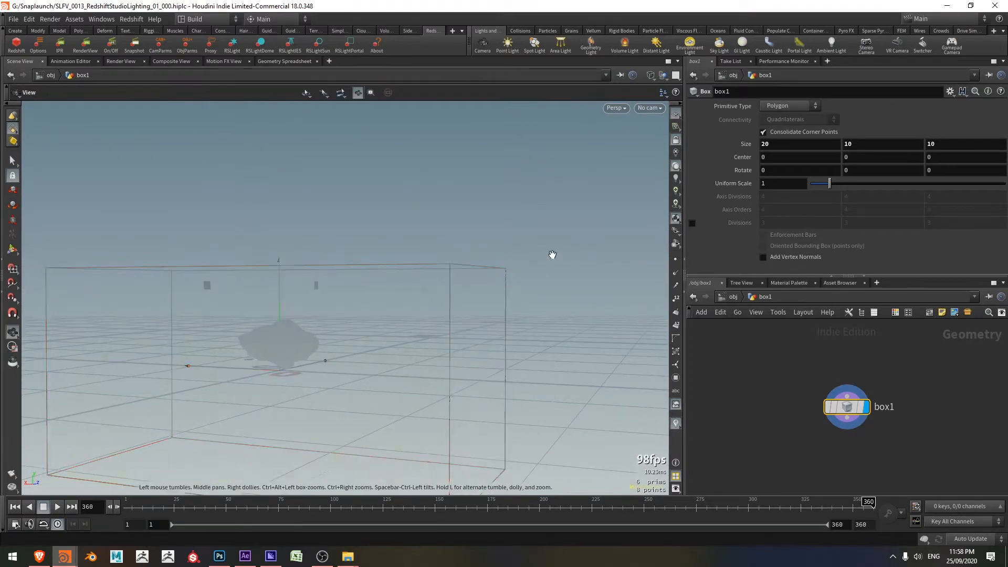
left_click(276, 354)
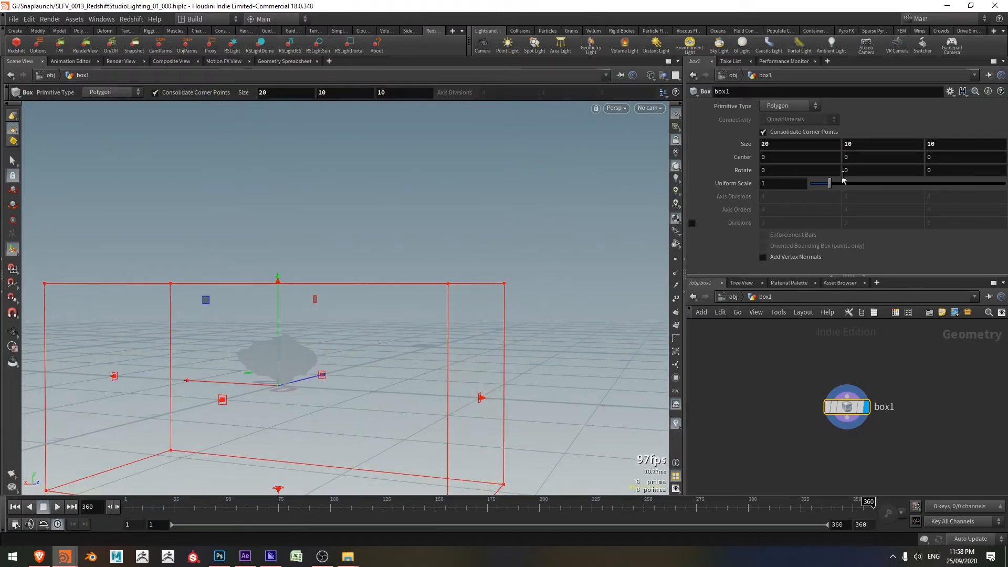
left_click(883, 144)
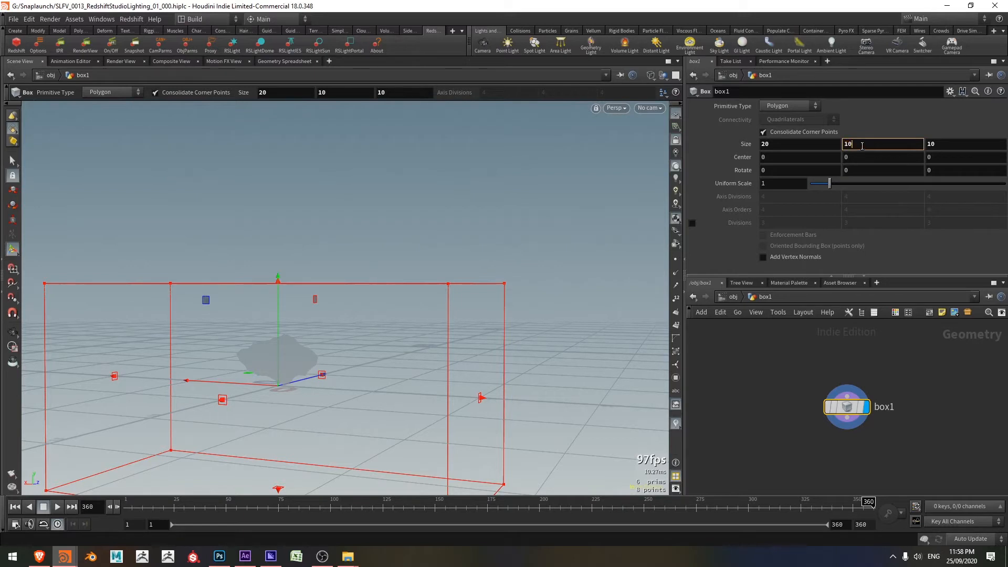
right_click(885, 143)
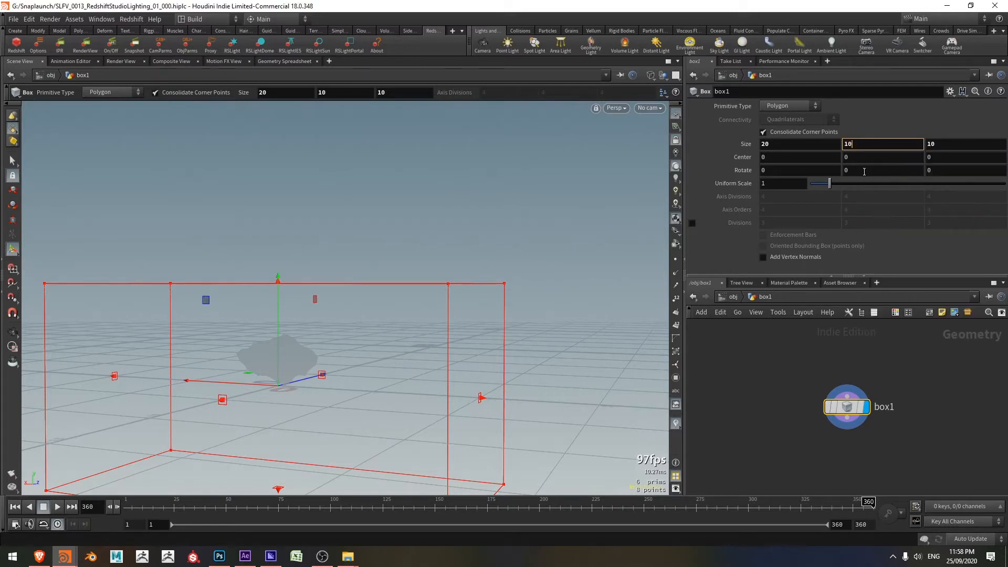
left_click(883, 156)
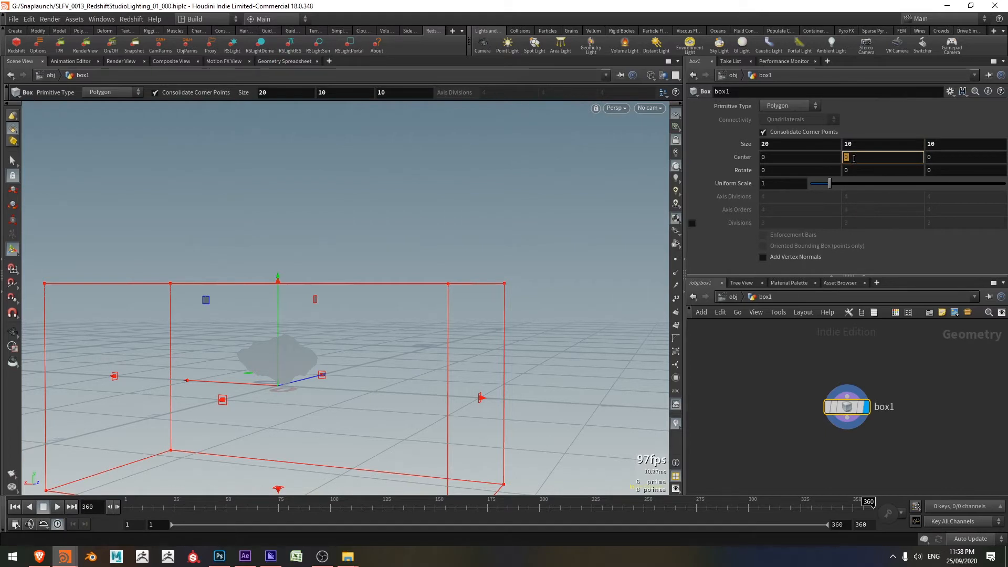
right_click(884, 157)
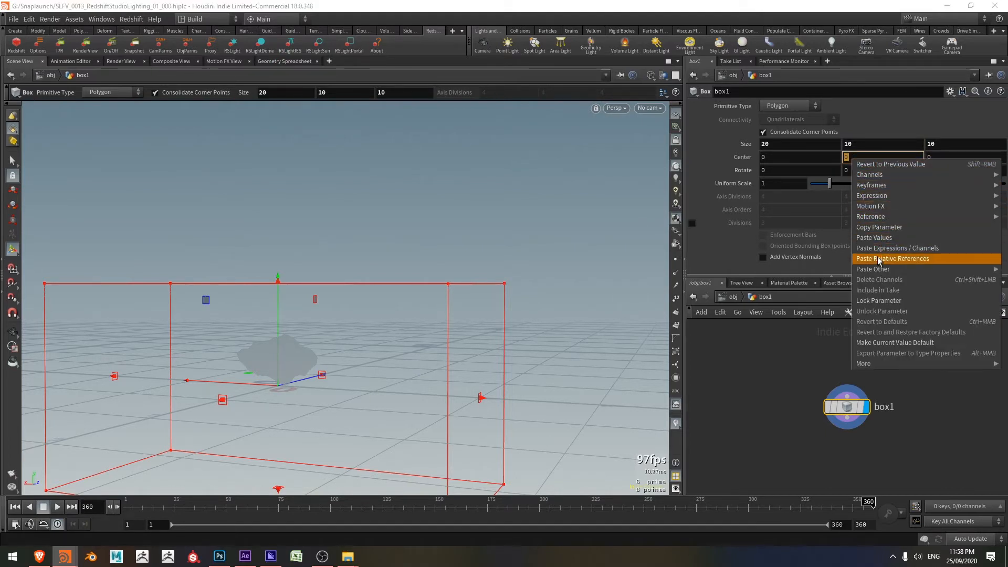
left_click(893, 258)
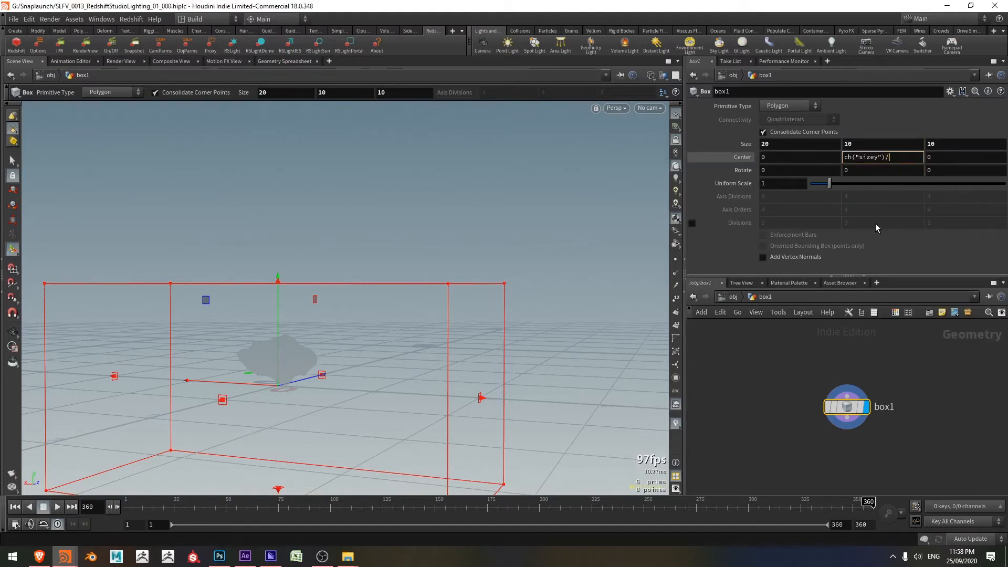
type("/2")
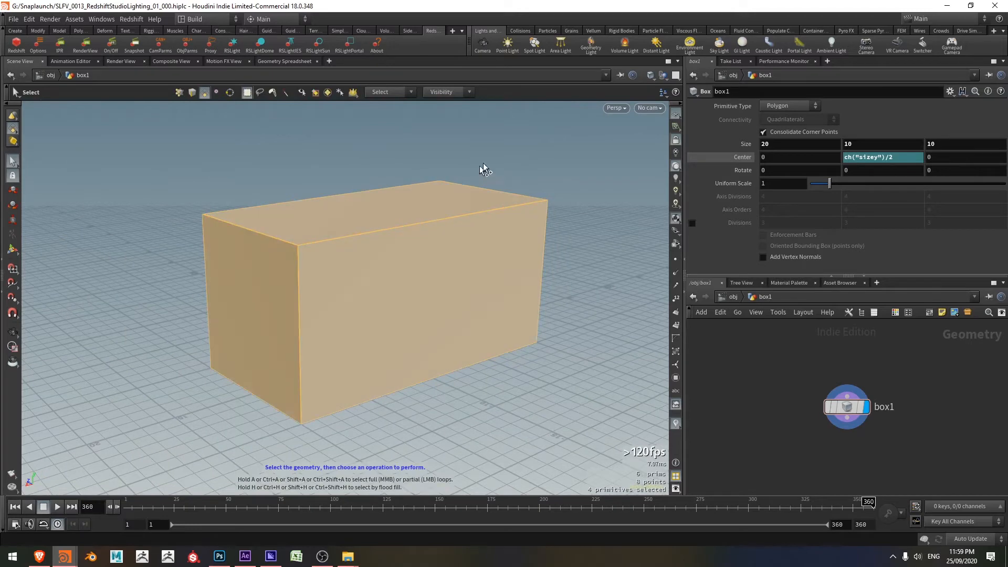
mouse_move(598, 148)
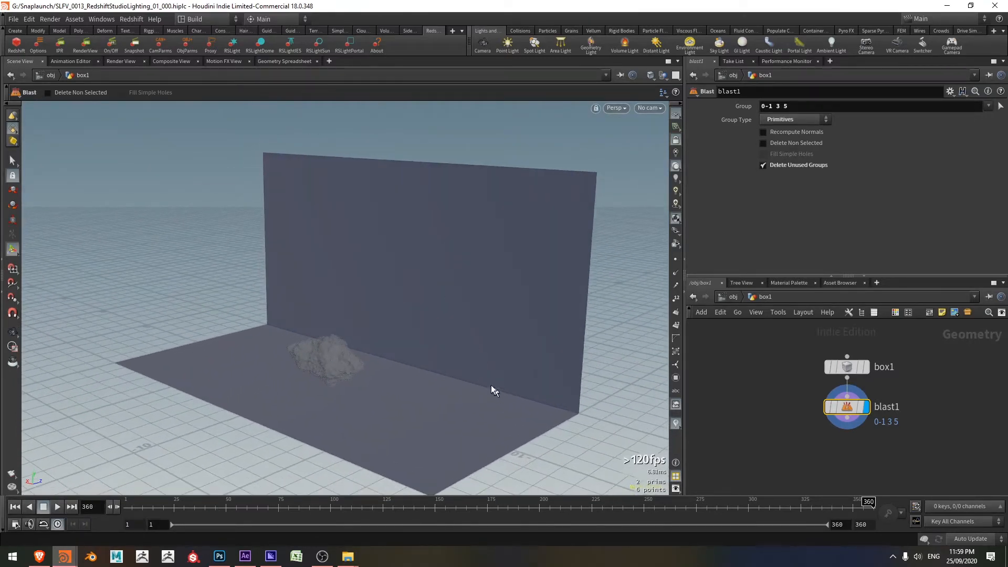
mouse_move(515, 323)
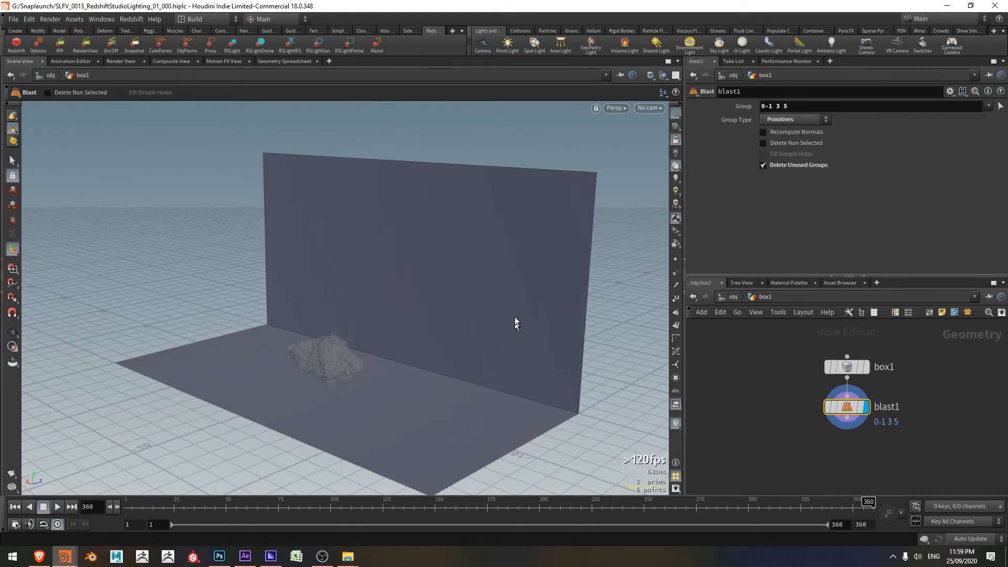
mouse_move(853, 453)
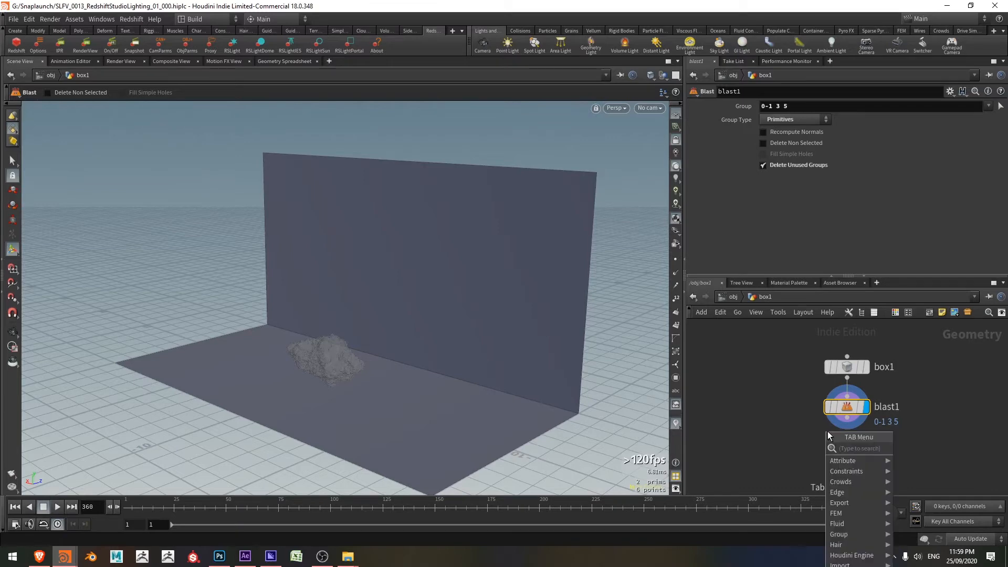
Step: Add a PolyBevel after blast1 rounding the floor-to-wall corner with distance 3
type("poly")
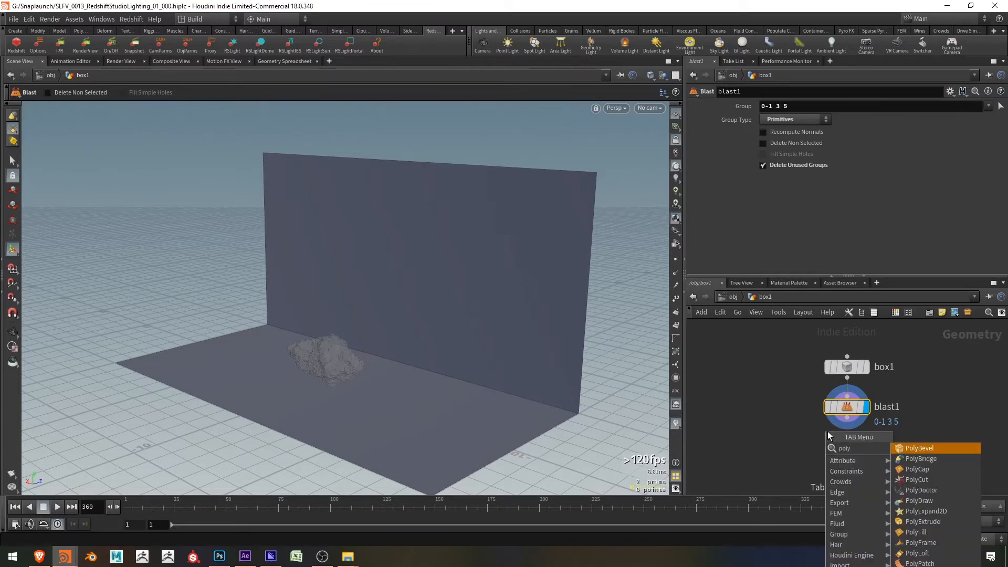
left_click(920, 448)
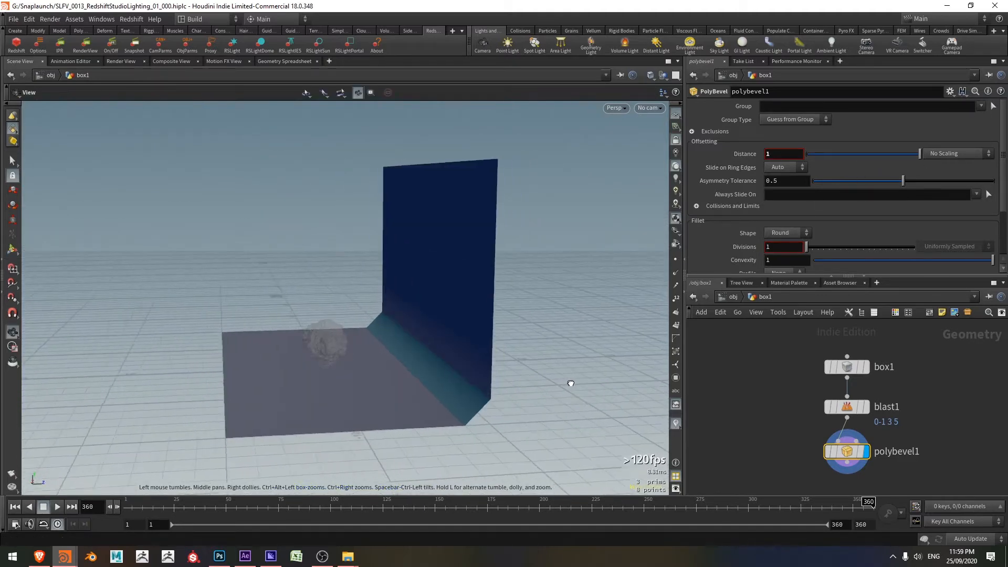
left_click(745, 153)
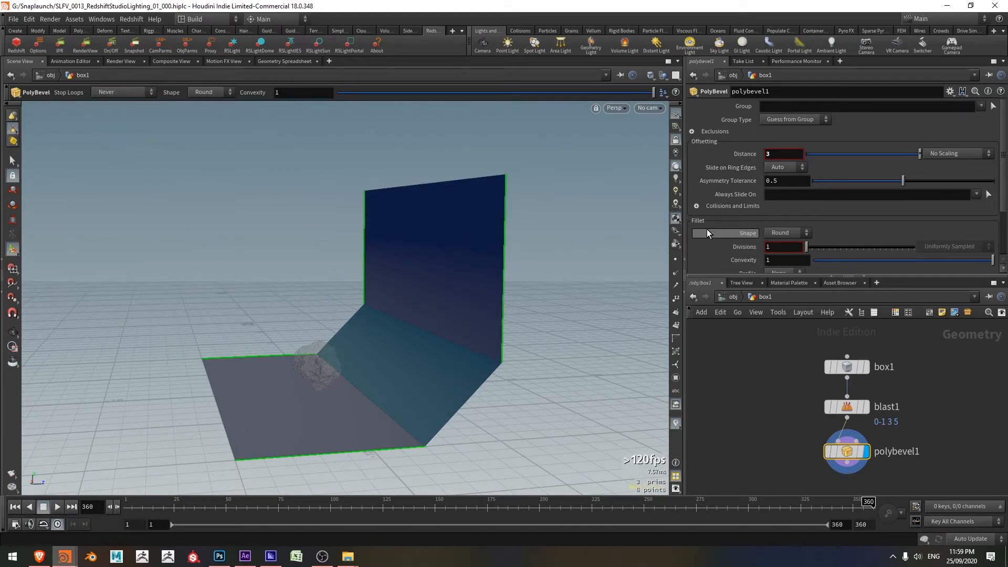
mouse_move(737, 239)
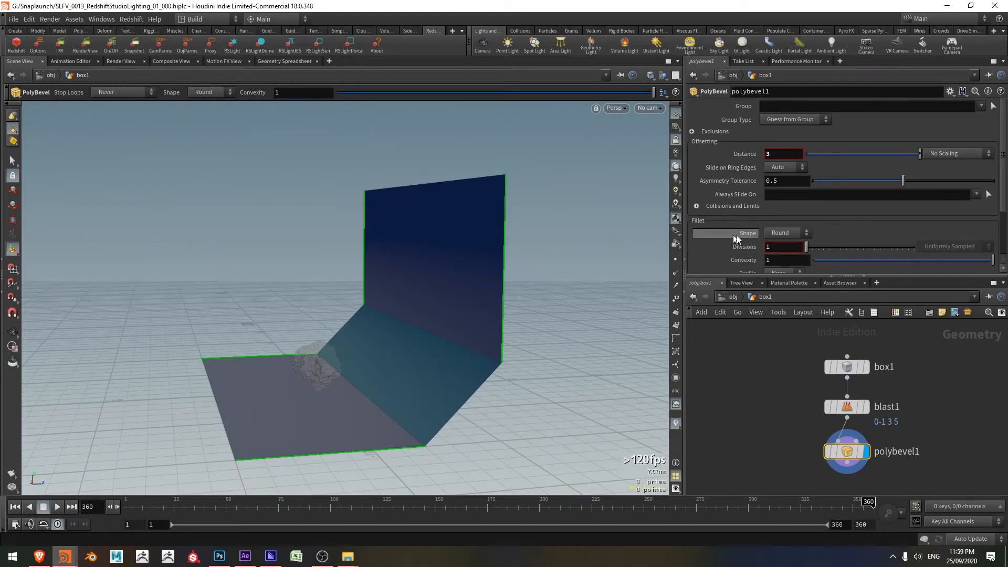
mouse_move(821, 252)
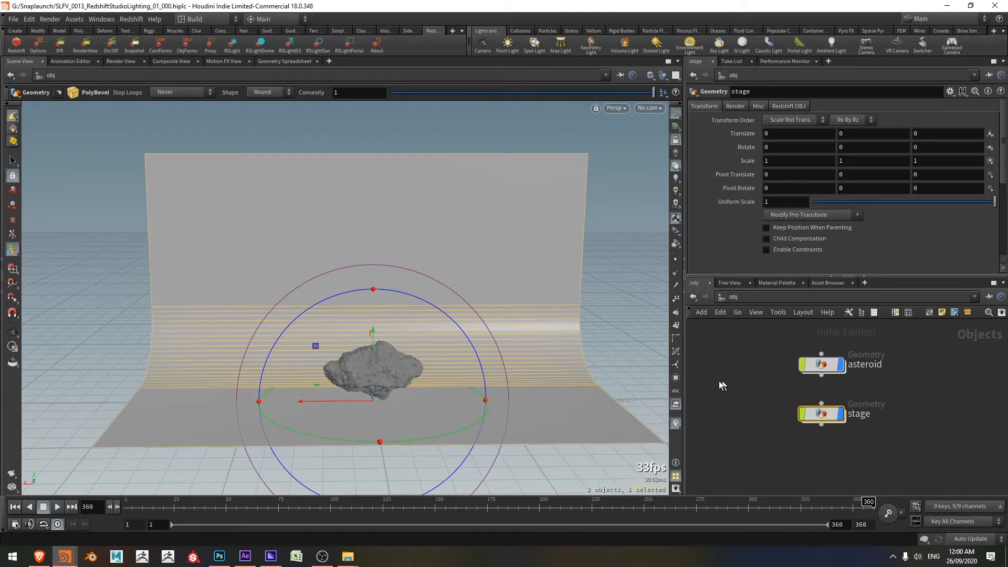
mouse_move(503, 333)
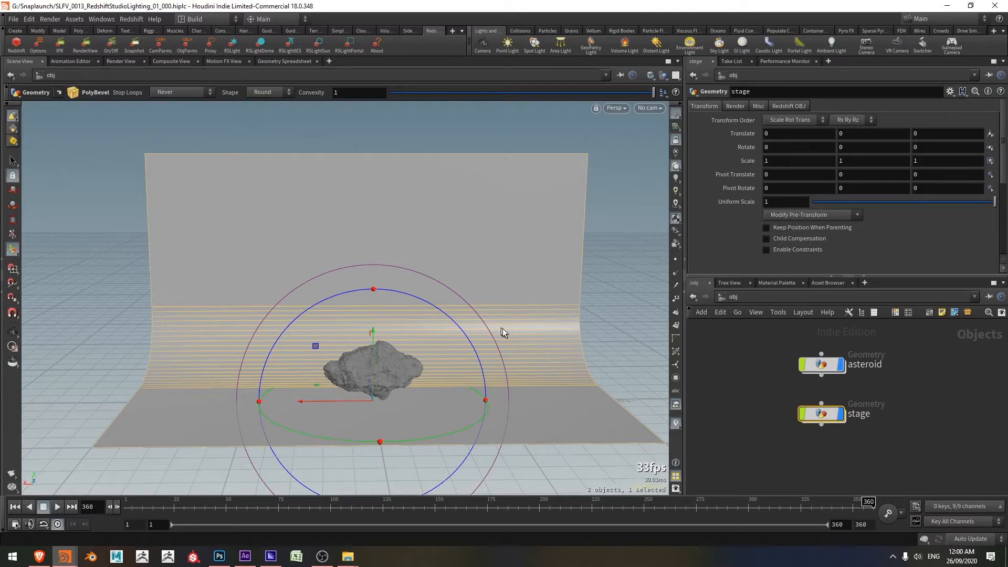
mouse_move(239, 41)
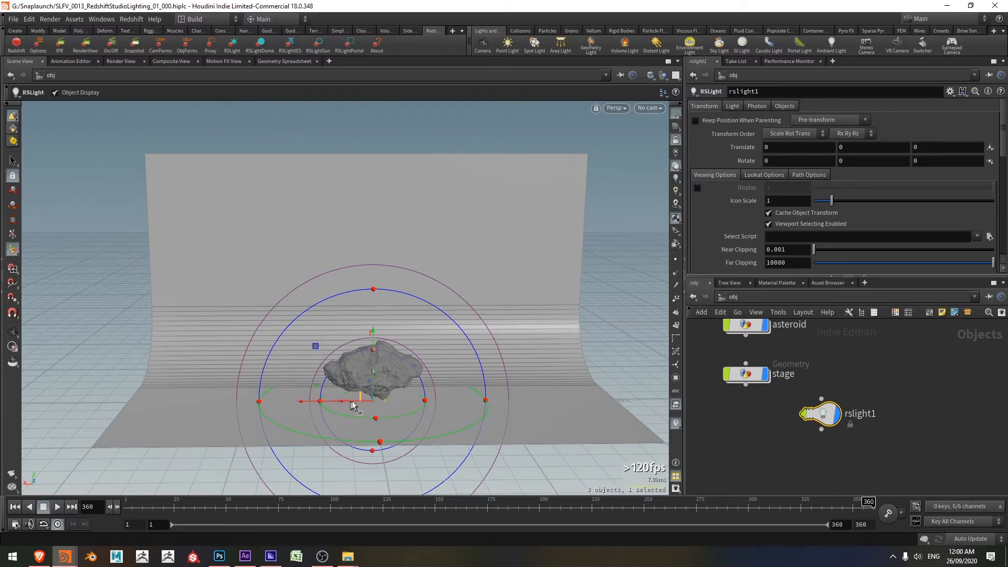
mouse_move(721, 147)
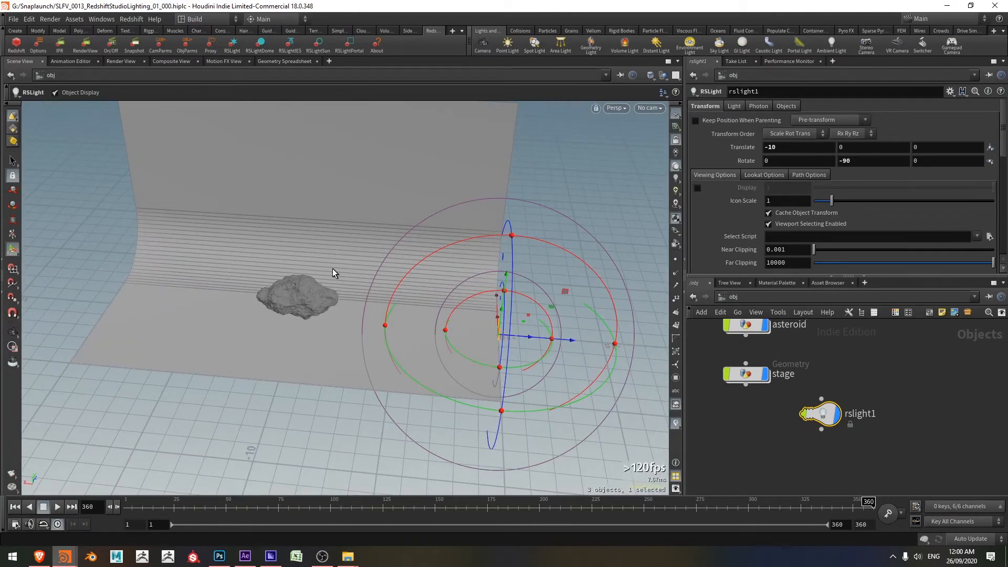
Step: Review rslight1's Area settings on the Light tab, then return to its transform
left_click(734, 105)
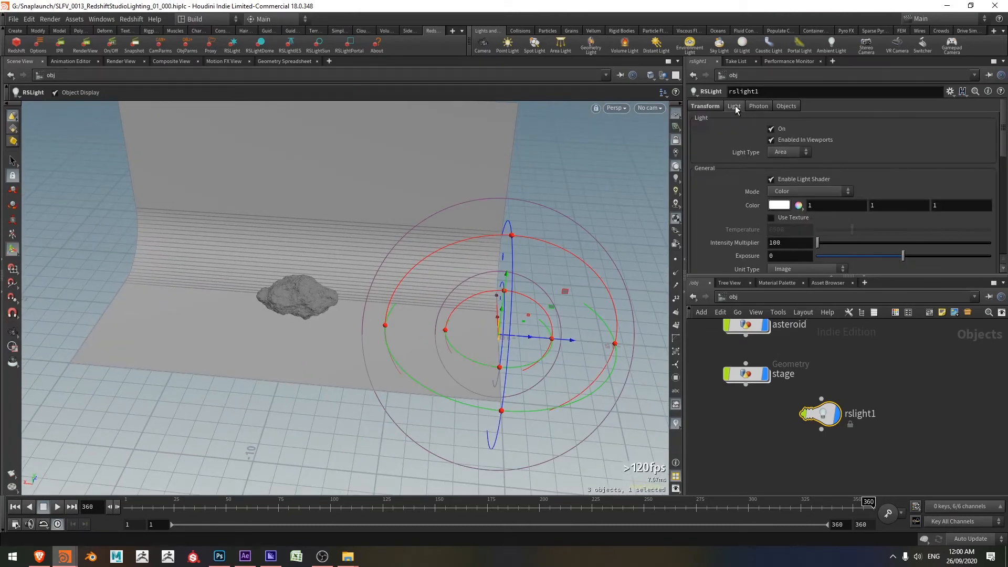
scroll("down", 3)
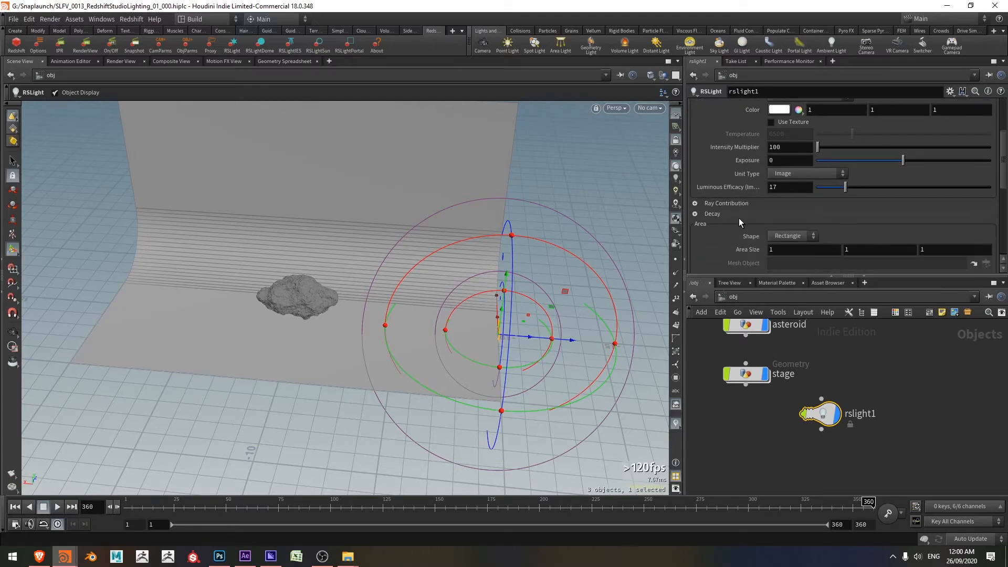
scroll("down", 3)
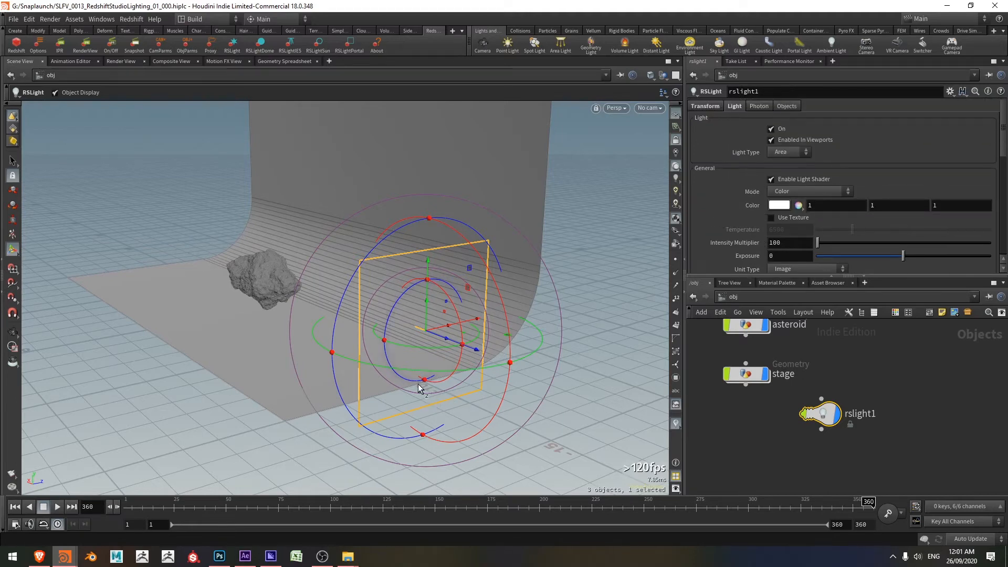
left_click(705, 105)
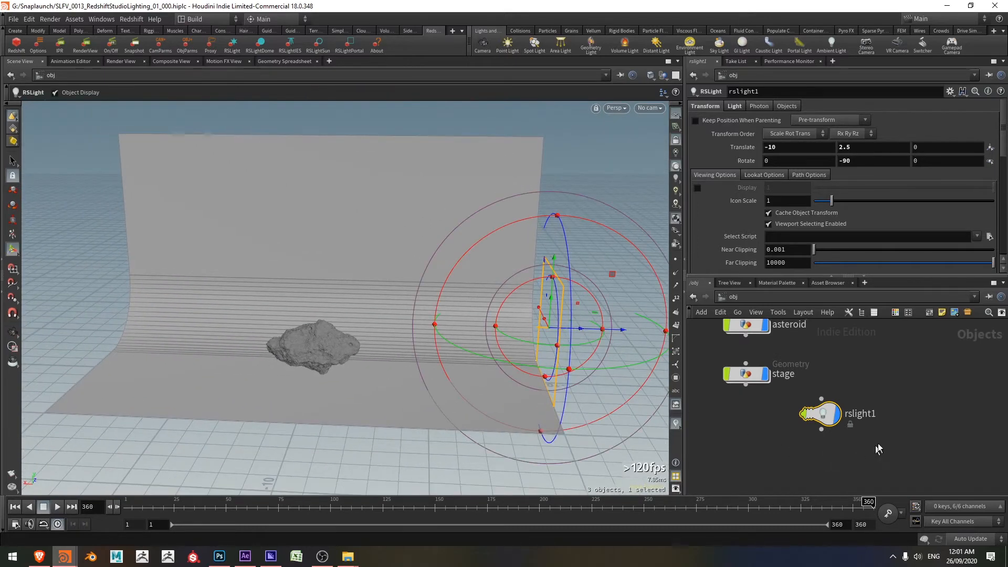
Step: Name the light light_right and its pasted copy light_left, placed at X 10 rotated 90 on Y
double_click(858, 414)
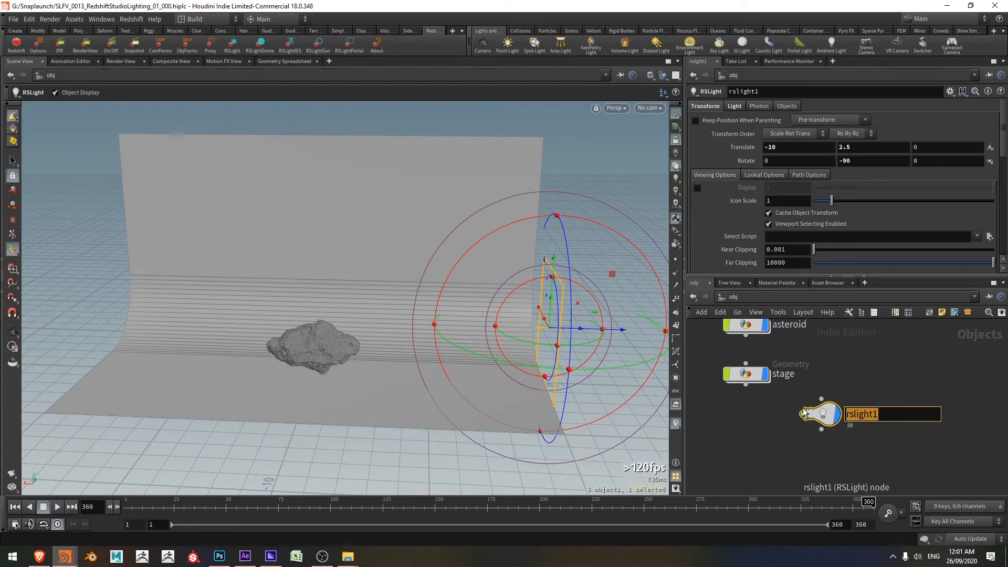
type("light_right")
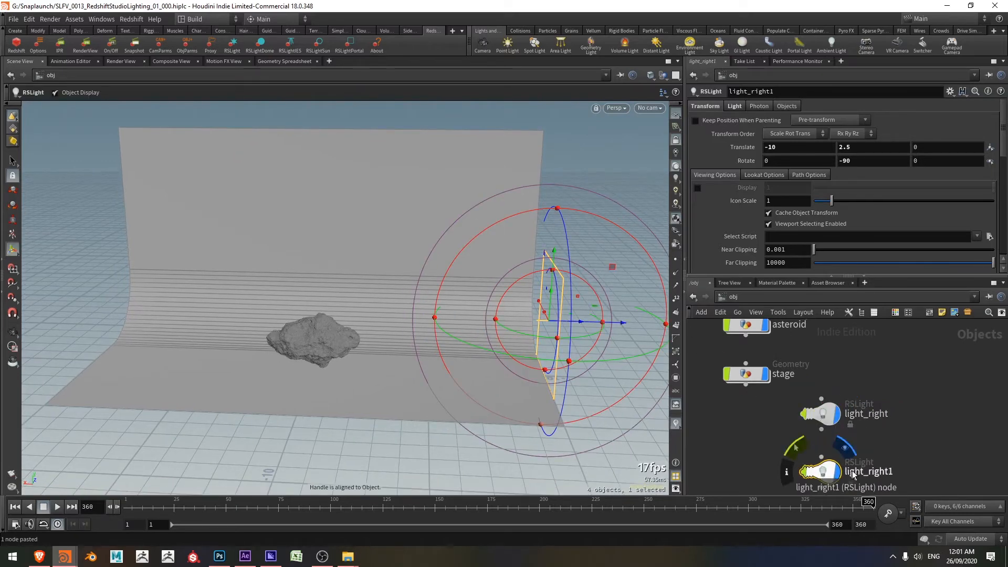
double_click(869, 471)
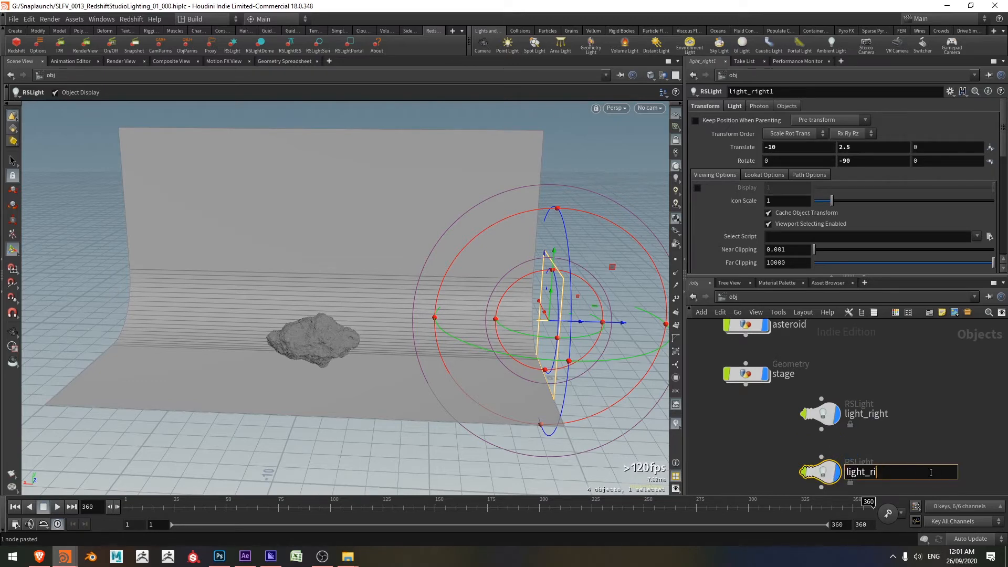
type("light_left")
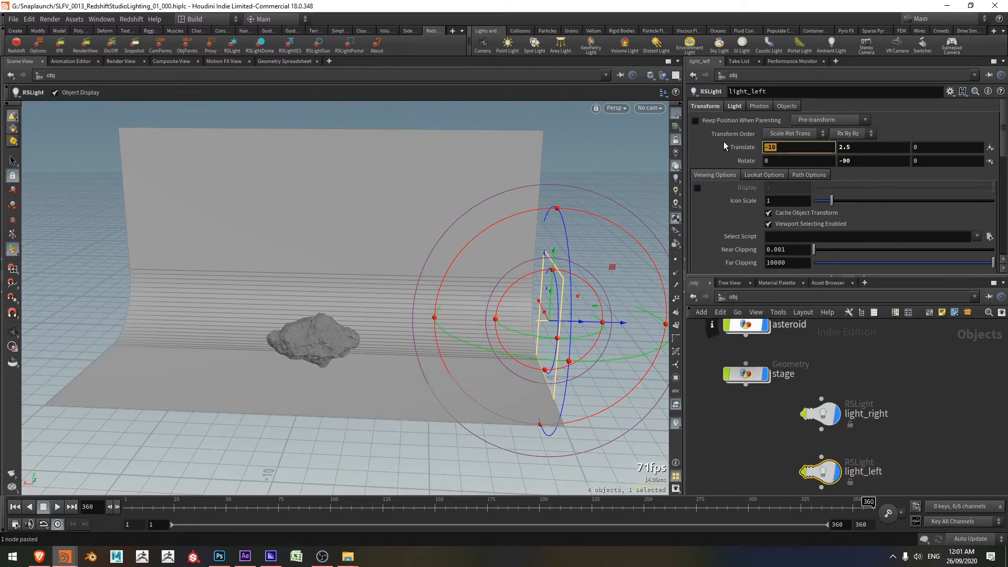
type("10")
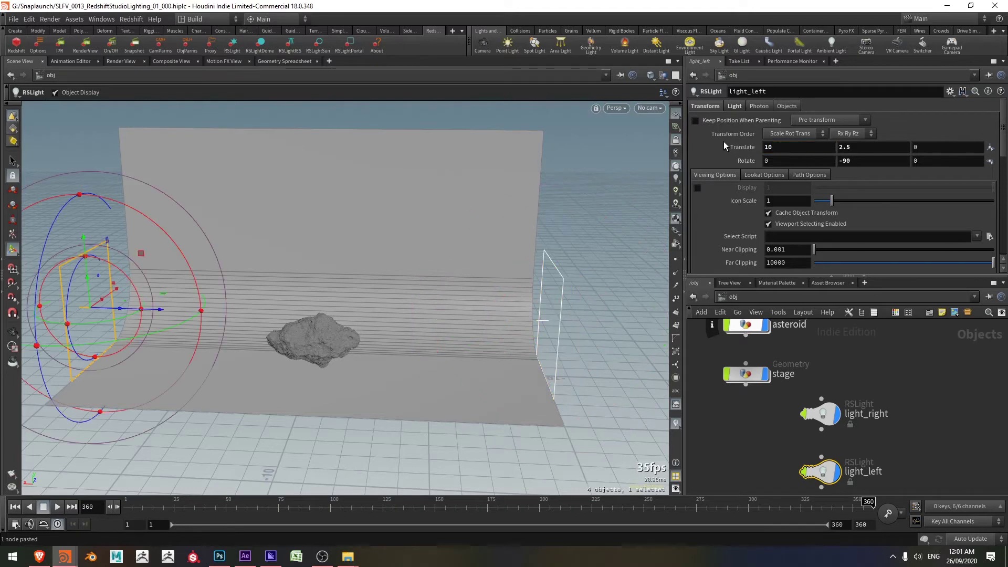
triple_click(873, 160)
type("90")
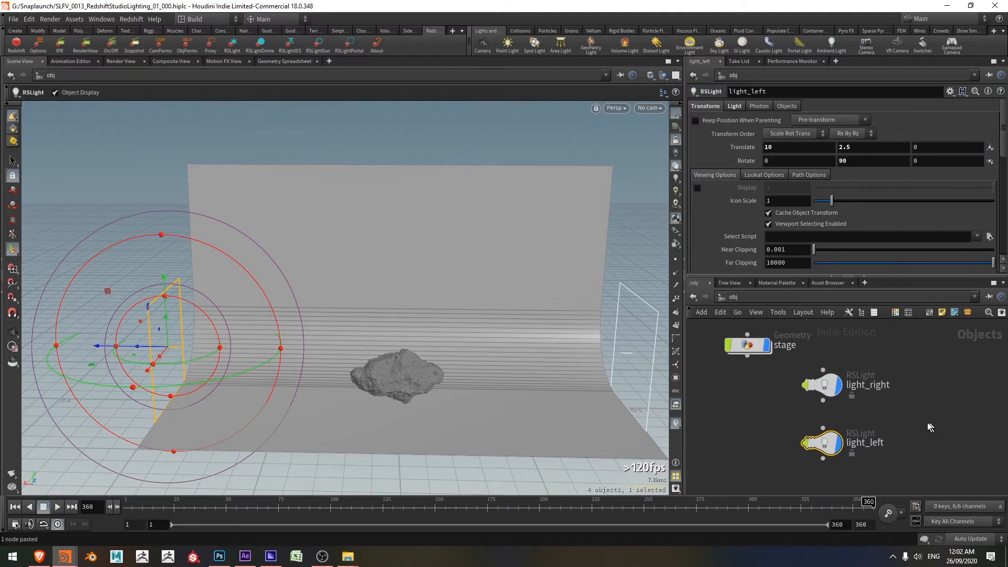
mouse_move(833, 463)
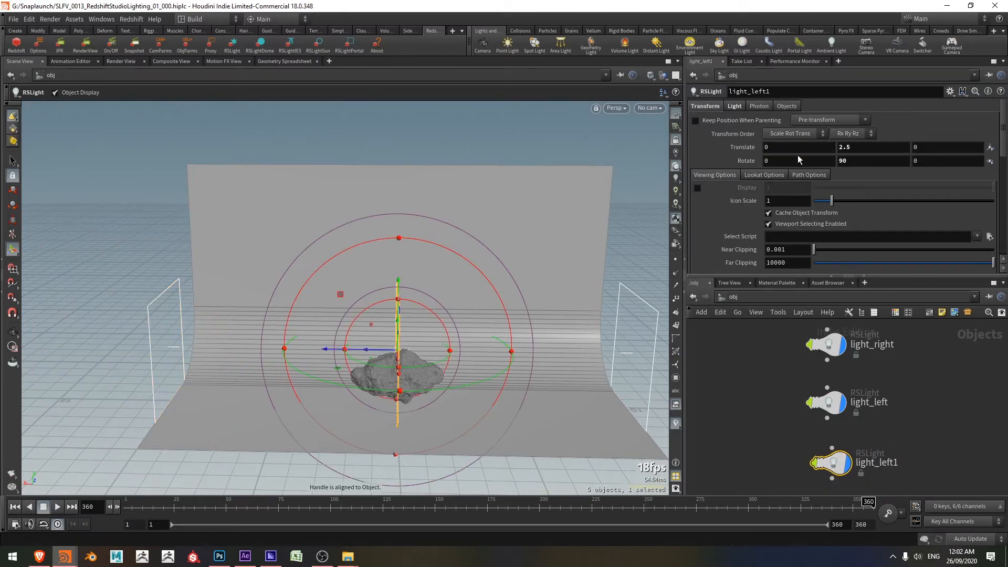
mouse_move(502, 221)
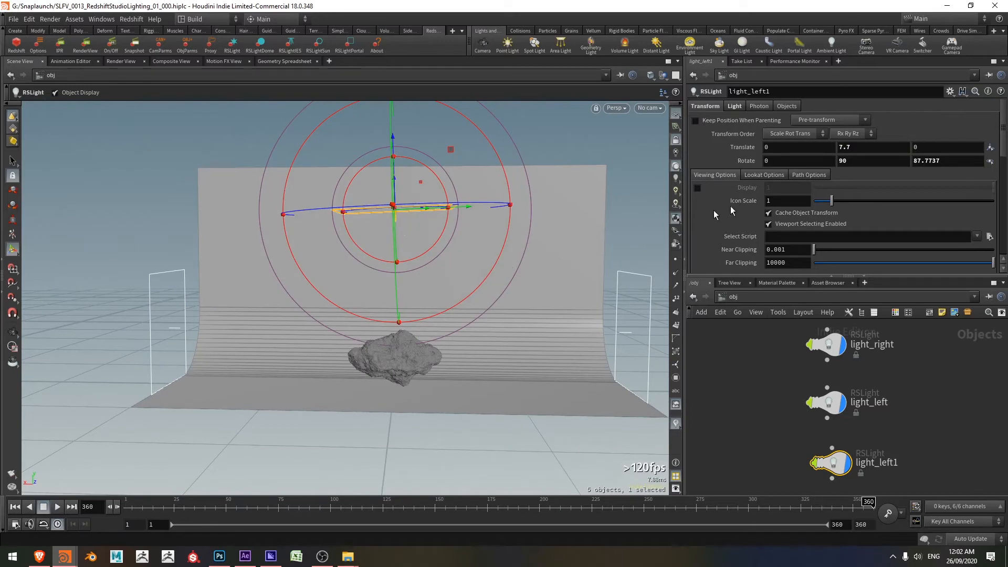
Step: Finish light_left1's 0, 90, 90 rotation and give it a 5 × 10 area size
triple_click(946, 161)
type("90")
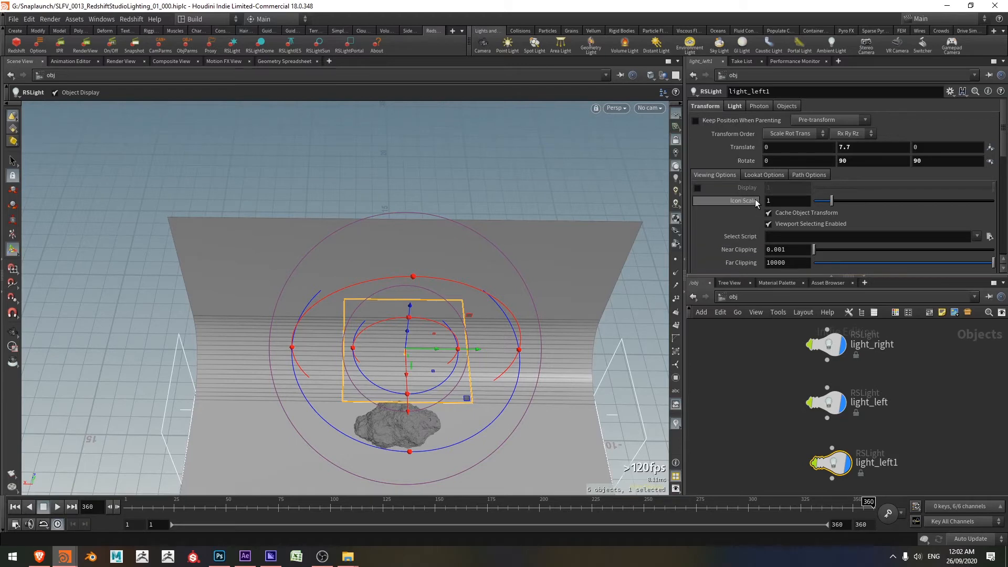
left_click(734, 105)
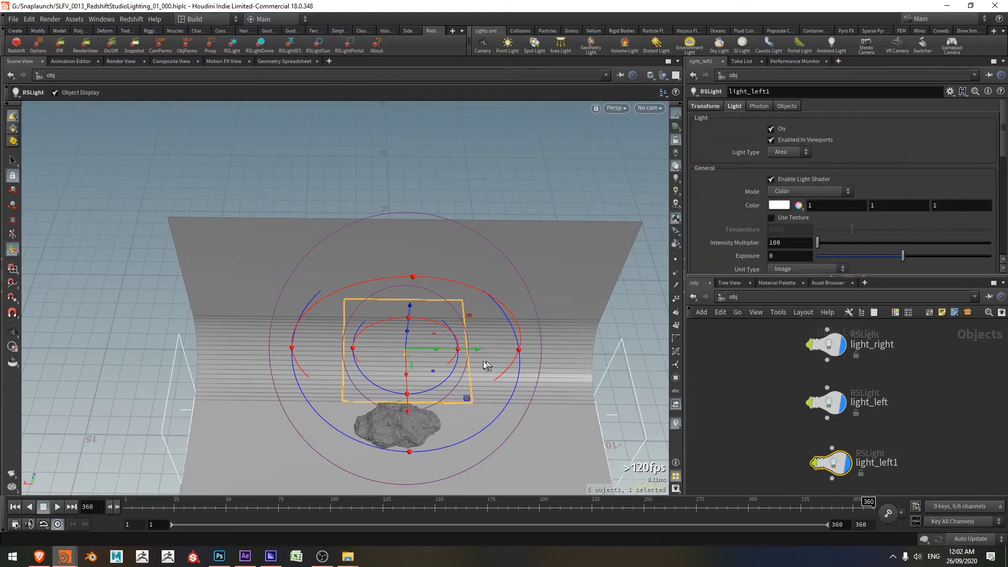
mouse_move(475, 354)
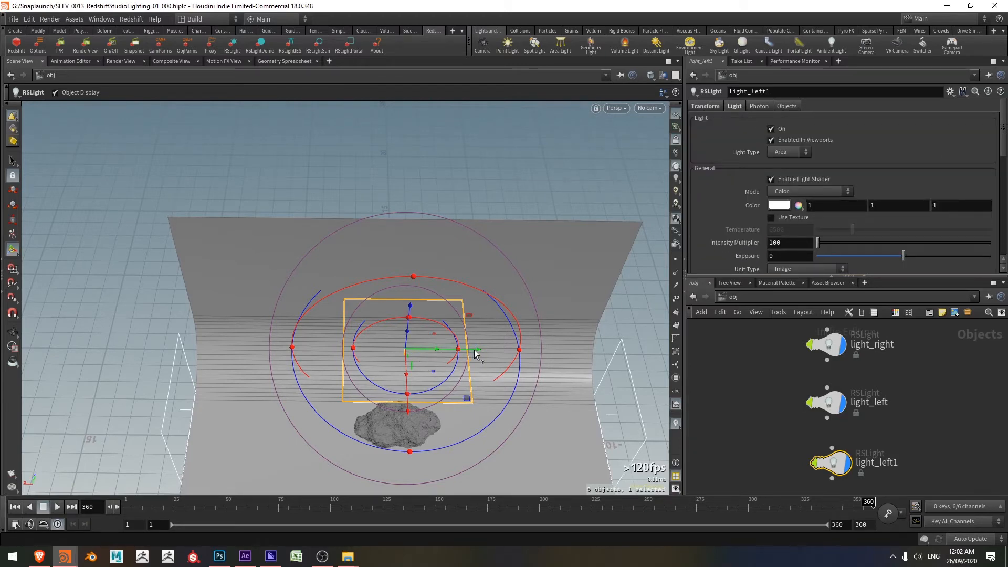
scroll("down", 3)
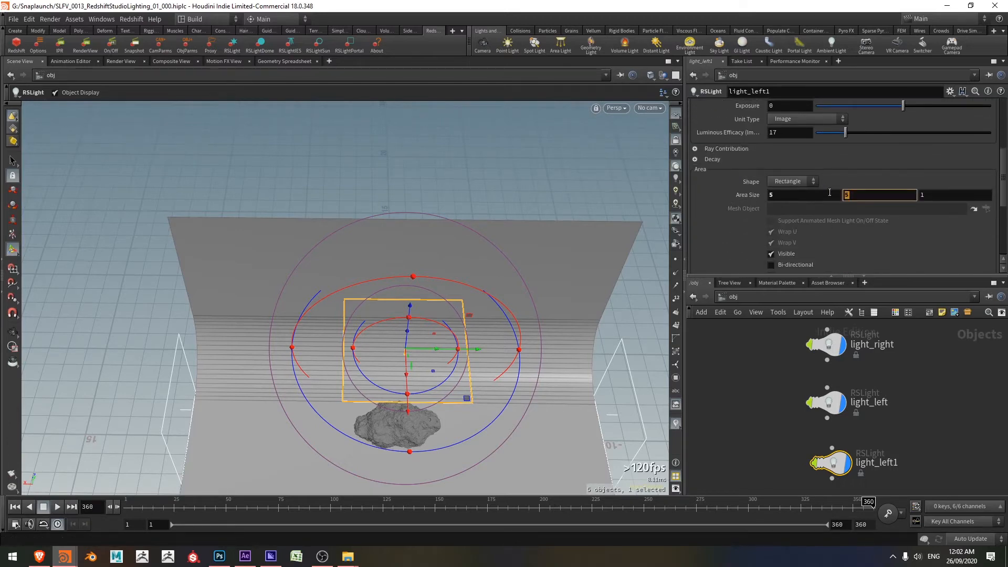
type("10")
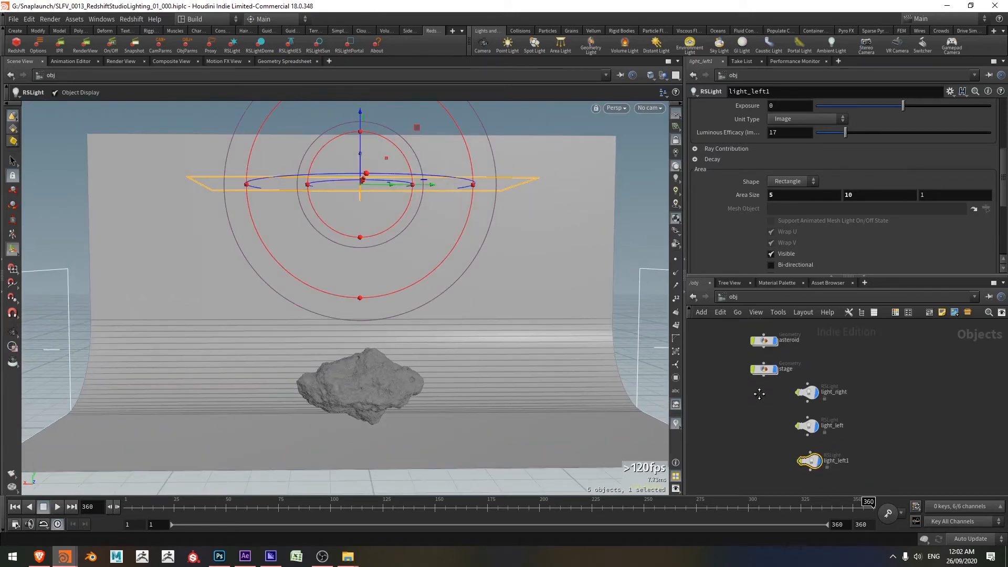
key("ctrl+1")
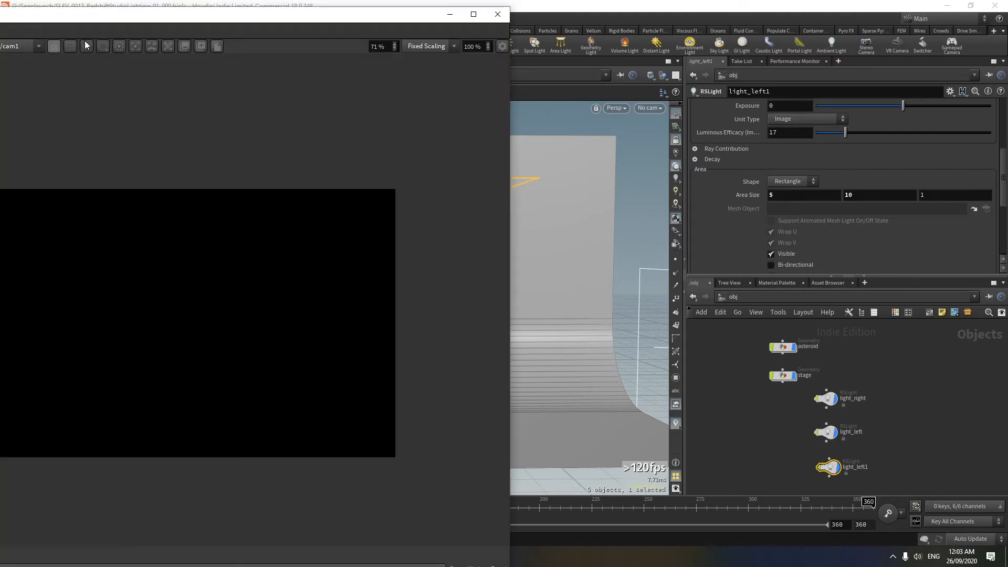
mouse_move(354, 29)
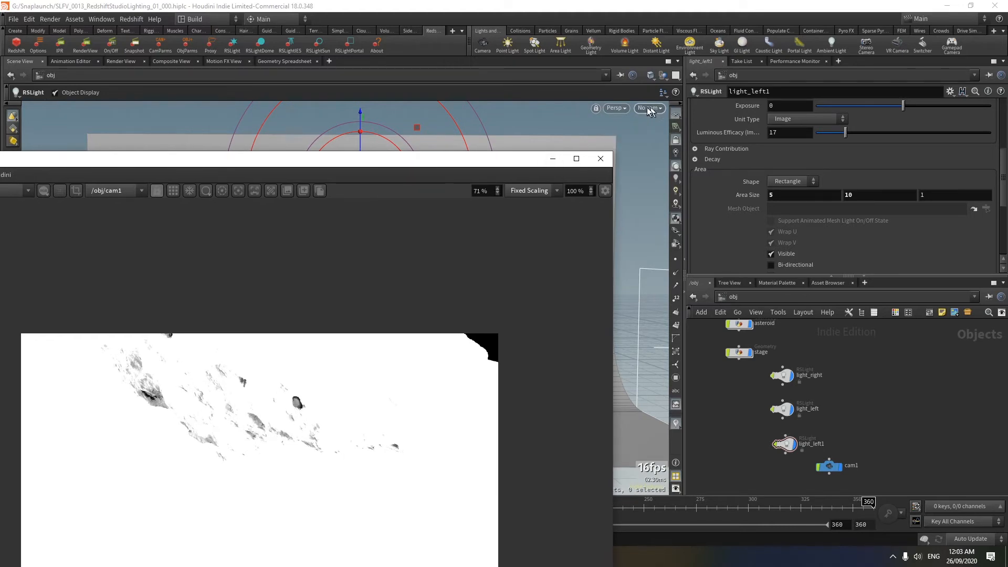
Step: Look through cam1 from the viewport's camera menu
left_click(648, 108)
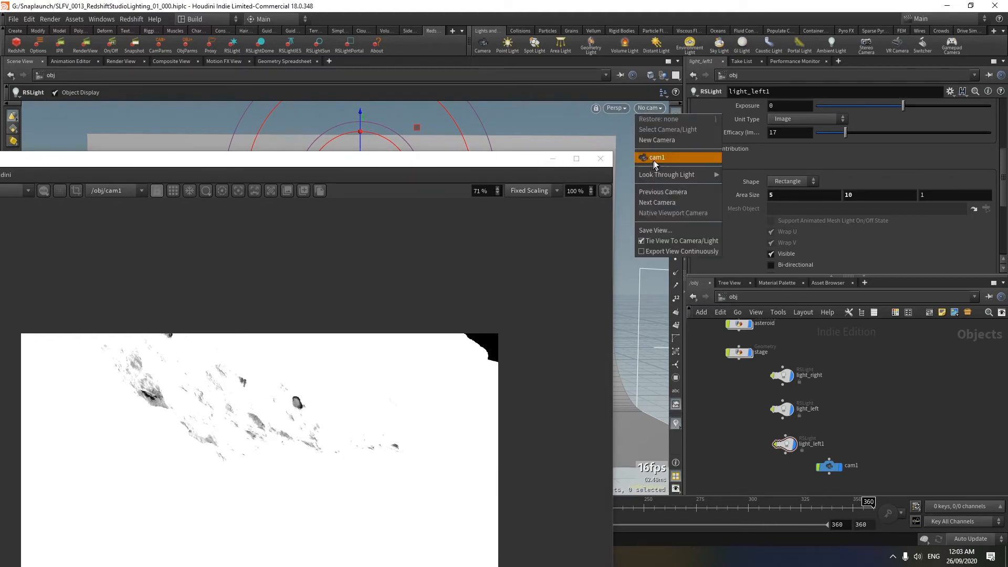
left_click(655, 157)
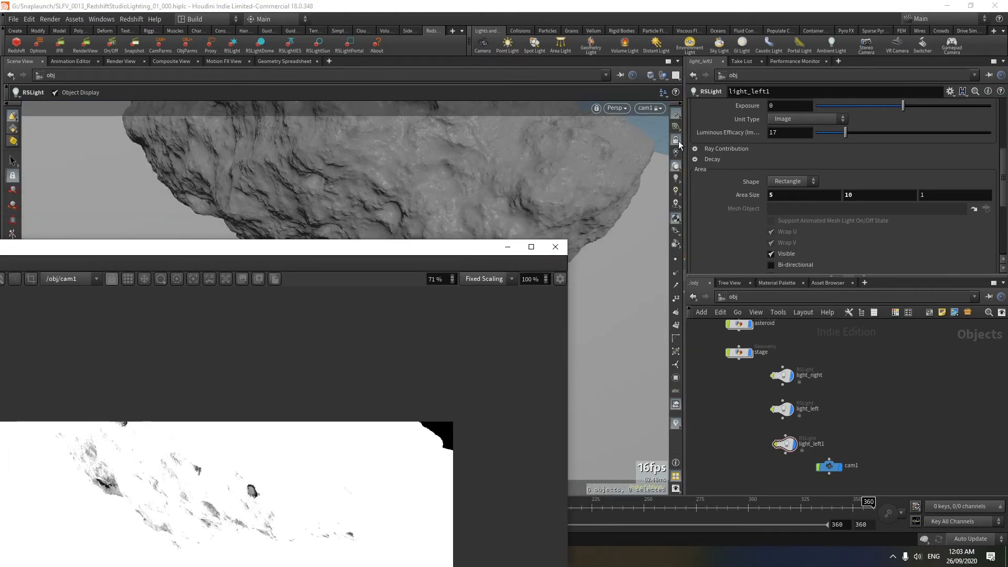
mouse_move(676, 140)
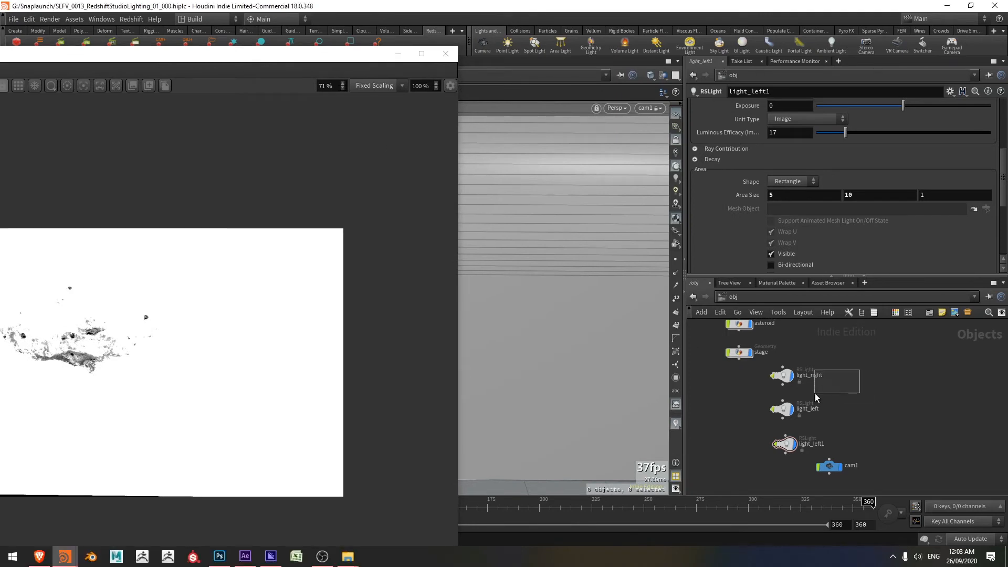
Step: Give light_right intensity multiplier 2 and Temperature colour mode at 3000
left_click(782, 375)
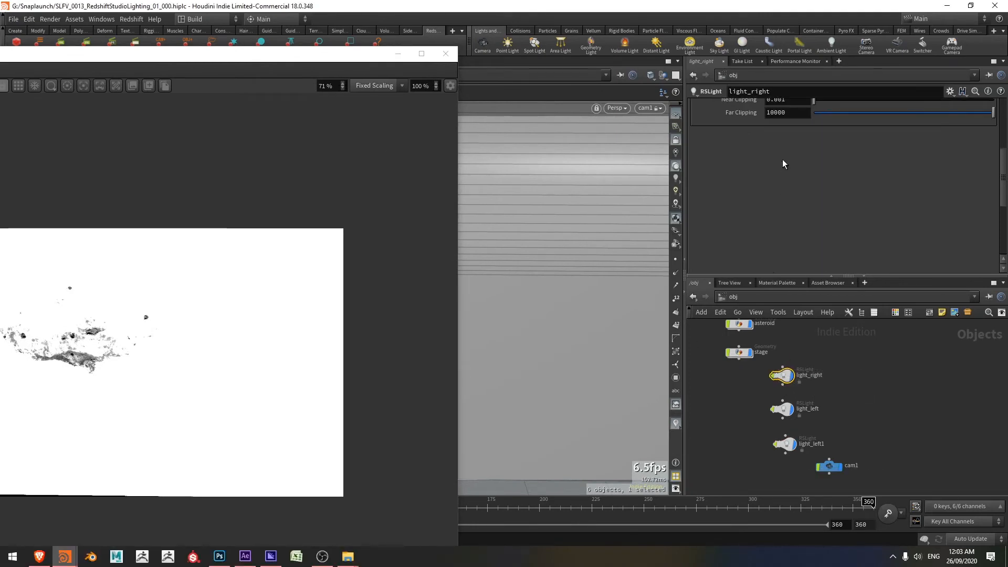
left_click(705, 106)
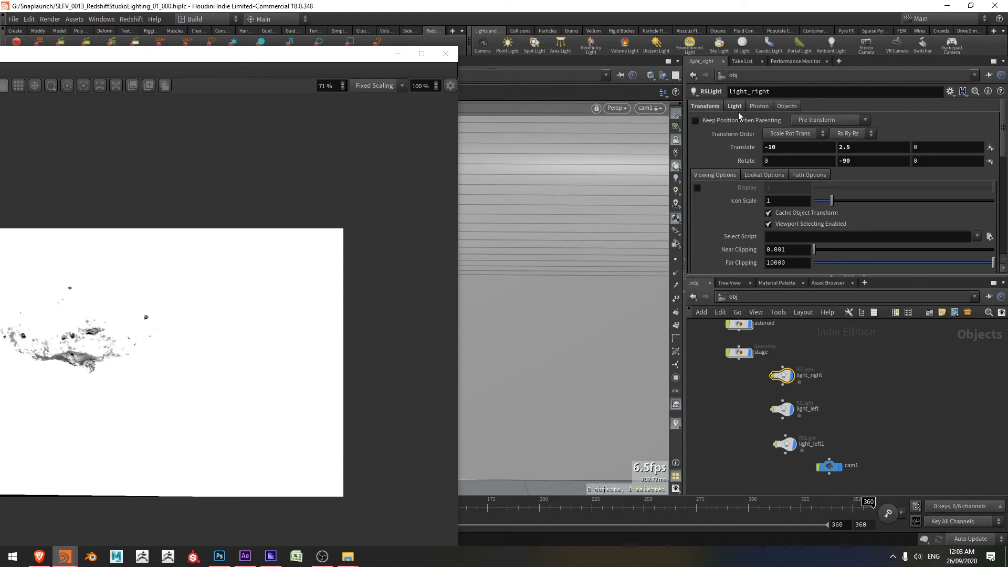
left_click(734, 105)
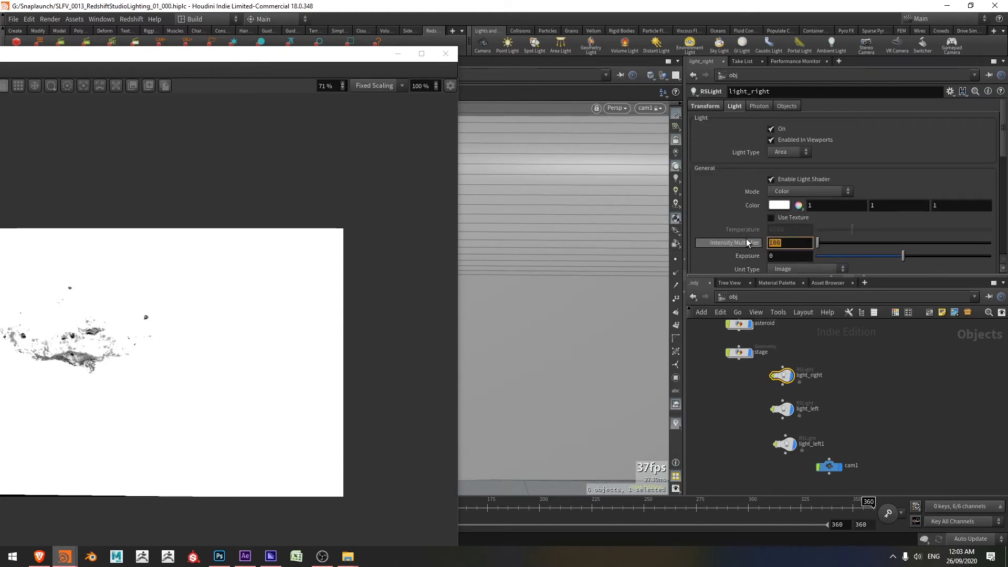
type("2")
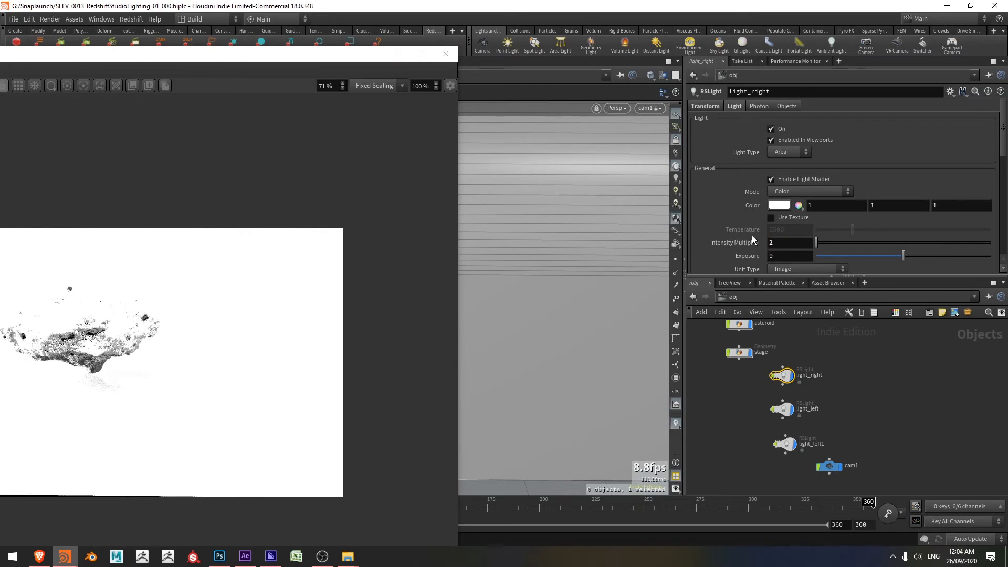
mouse_move(791, 376)
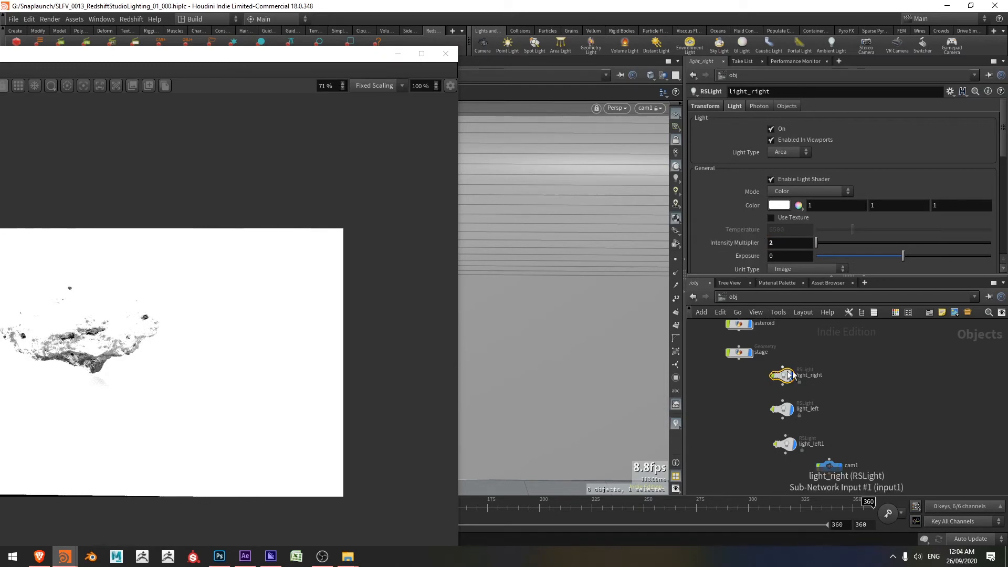
mouse_move(754, 196)
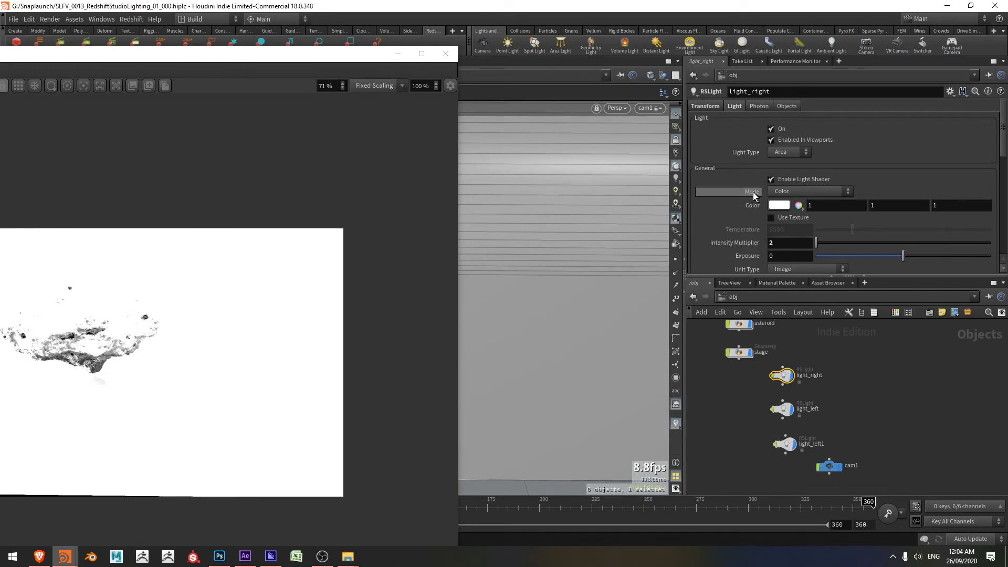
left_click(810, 191)
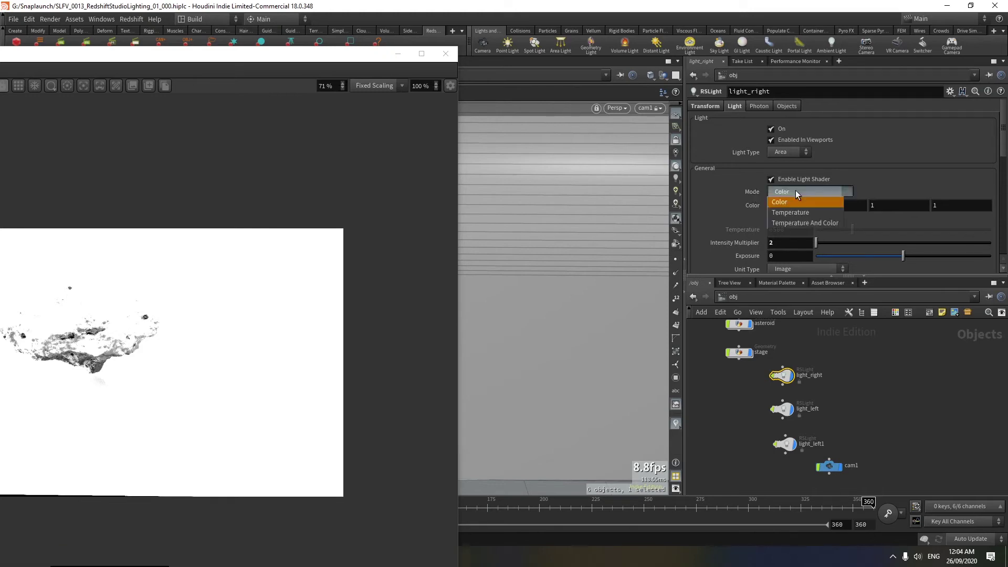
left_click(791, 212)
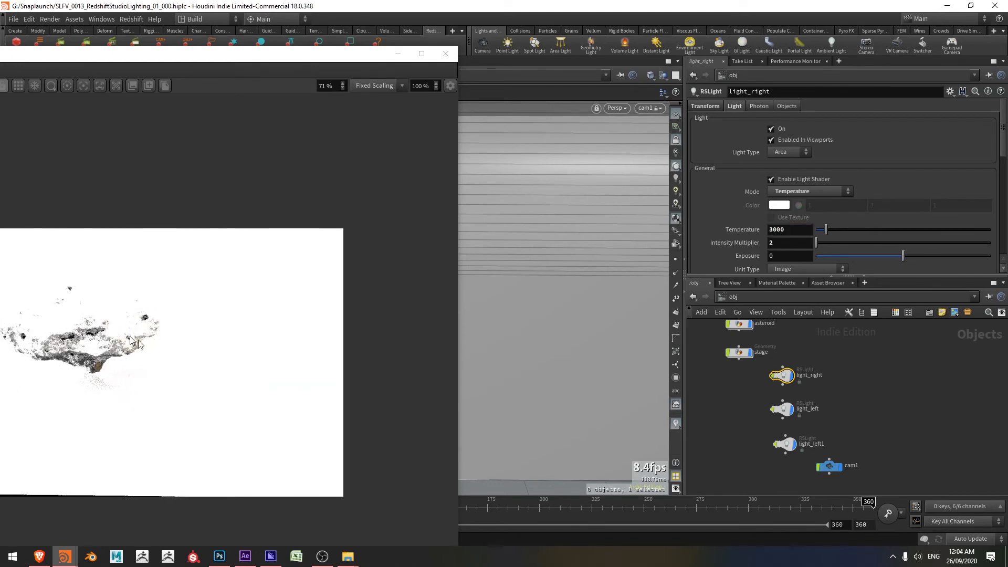
mouse_move(303, 64)
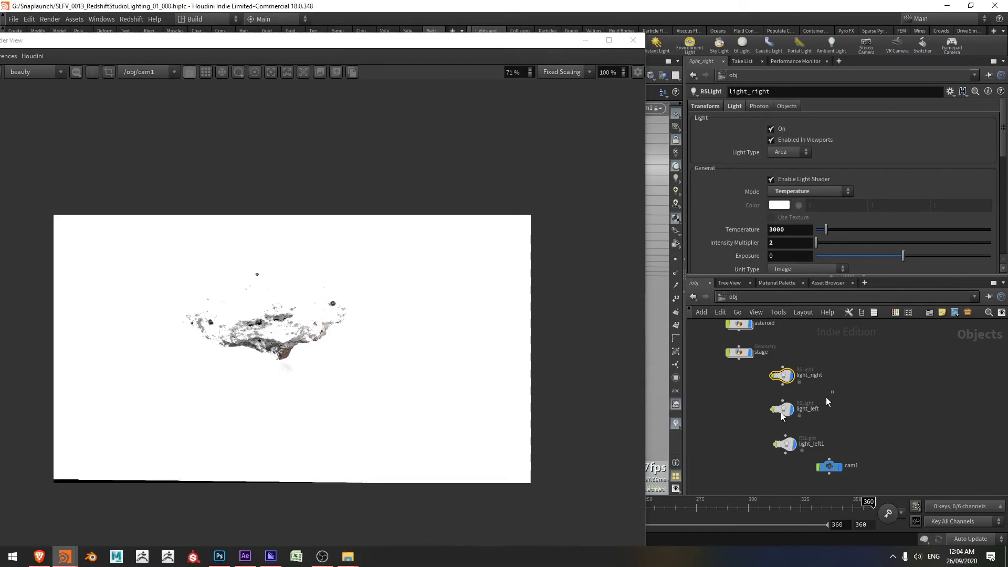
Step: Switch light_left to Temperature colour mode and select its temperature value to replace it
left_click(781, 409)
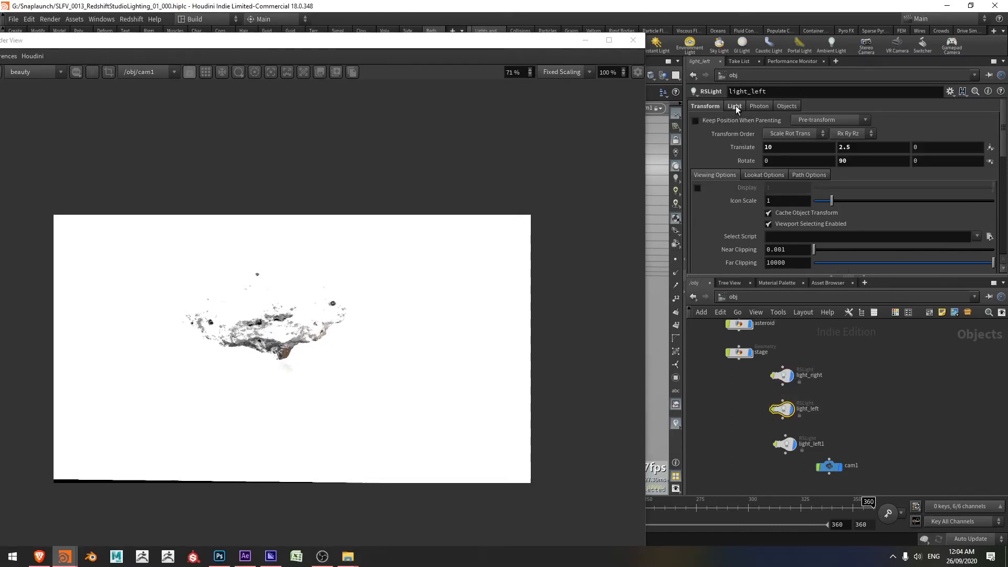
left_click(734, 105)
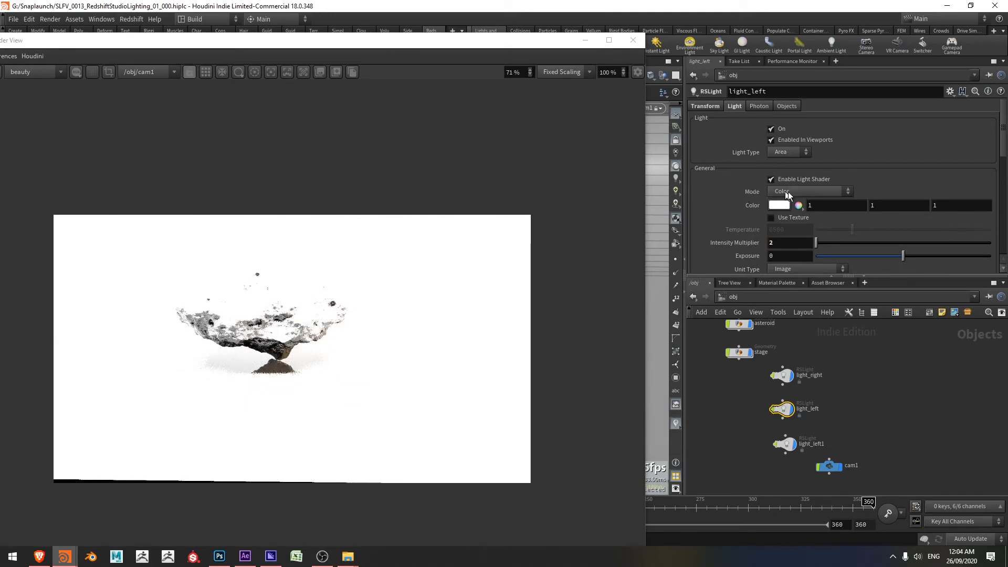
left_click(810, 191)
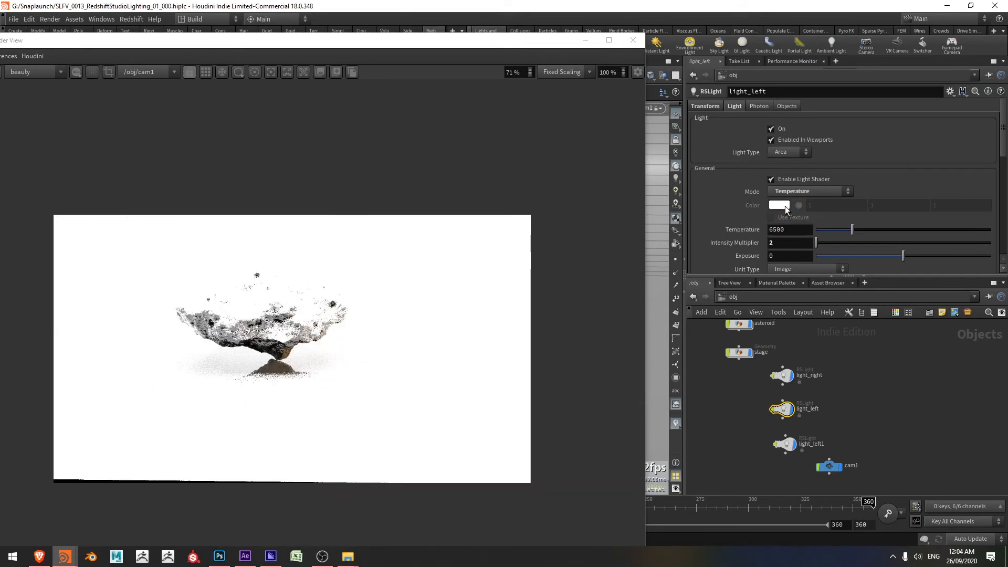
triple_click(790, 230)
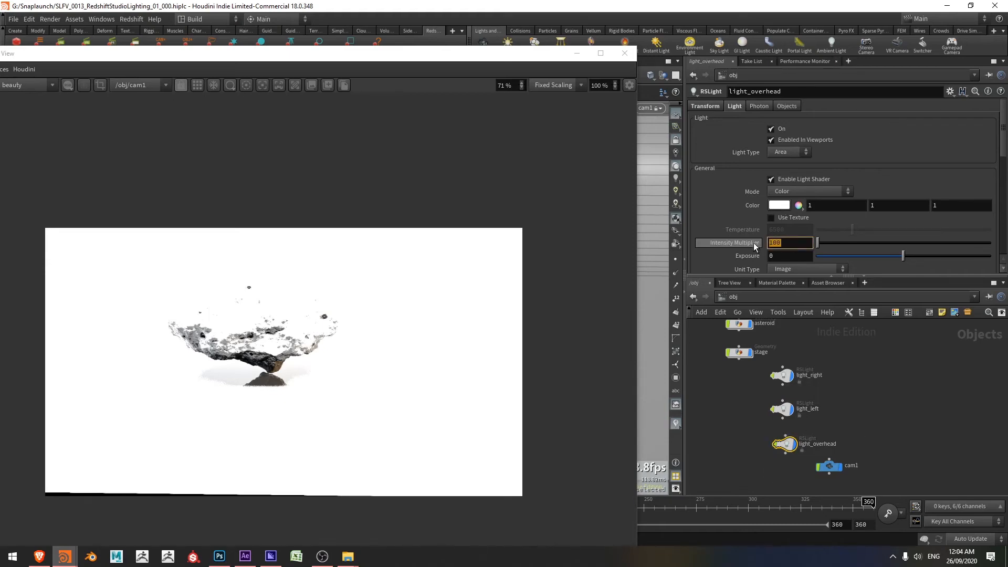
Step: Set light_overhead's intensity multiplier to 5
type("5")
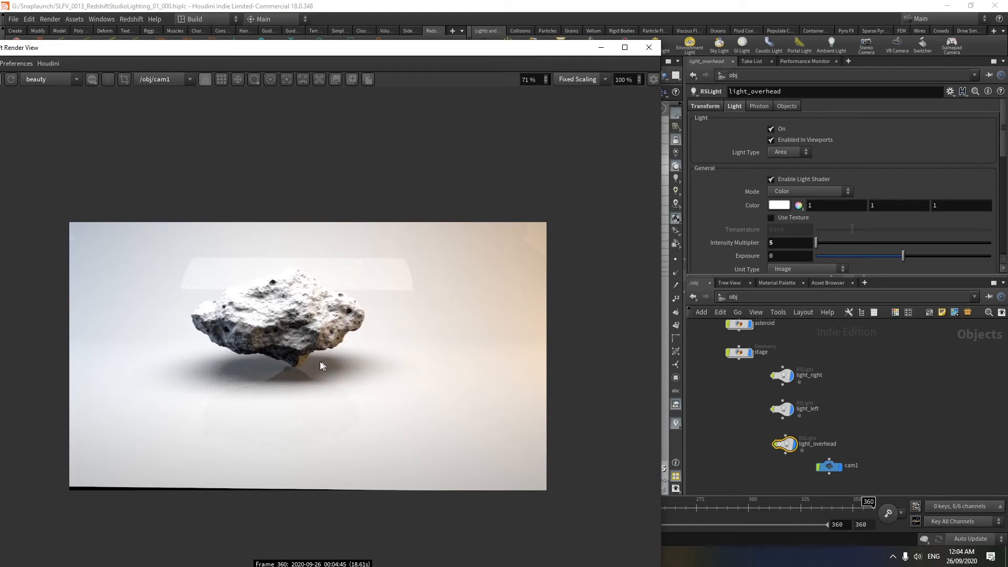
mouse_move(431, 355)
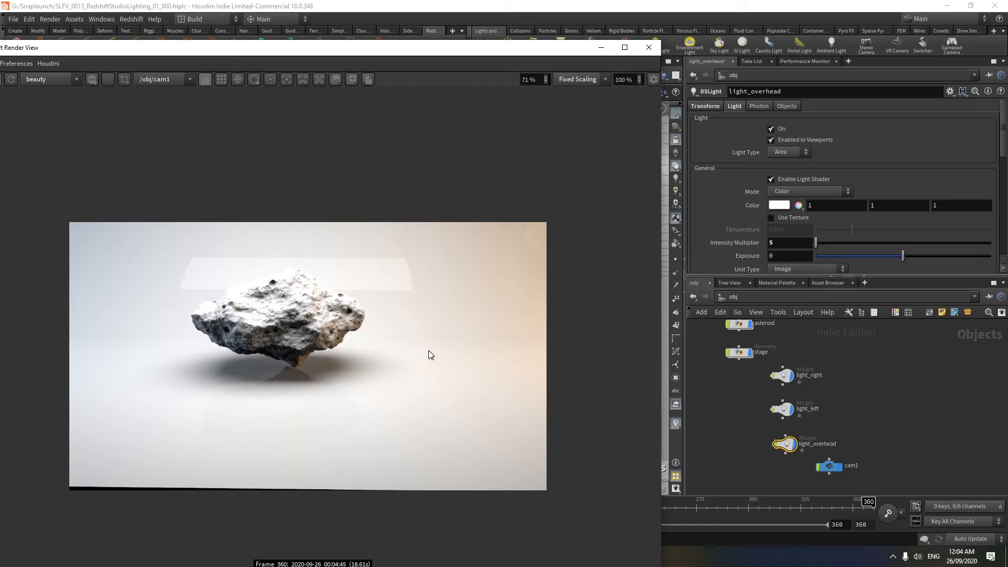
mouse_move(630, 401)
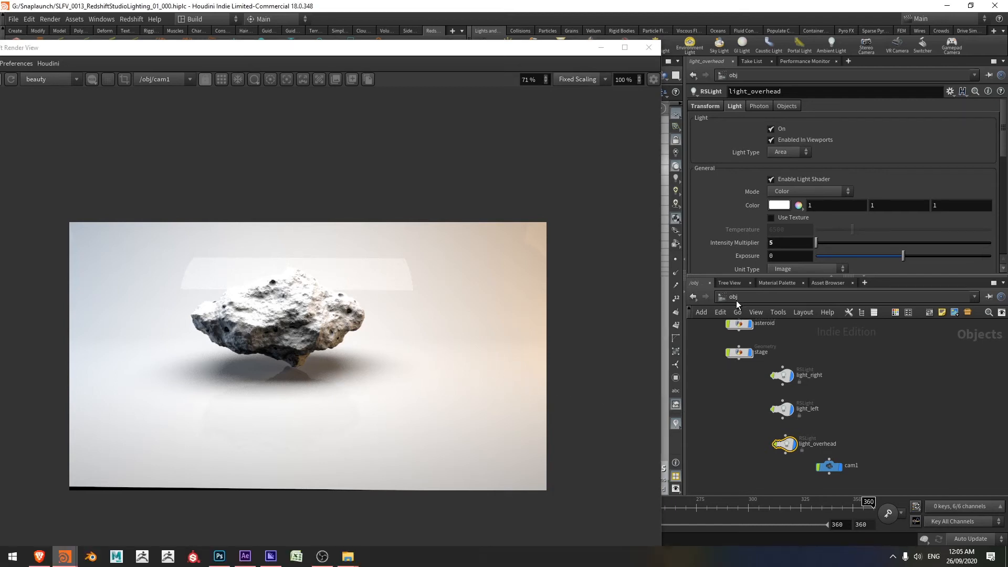
Step: In /out, set Redshift_ROP1's primary and secondary GI engines to Brute Force
left_click(734, 296)
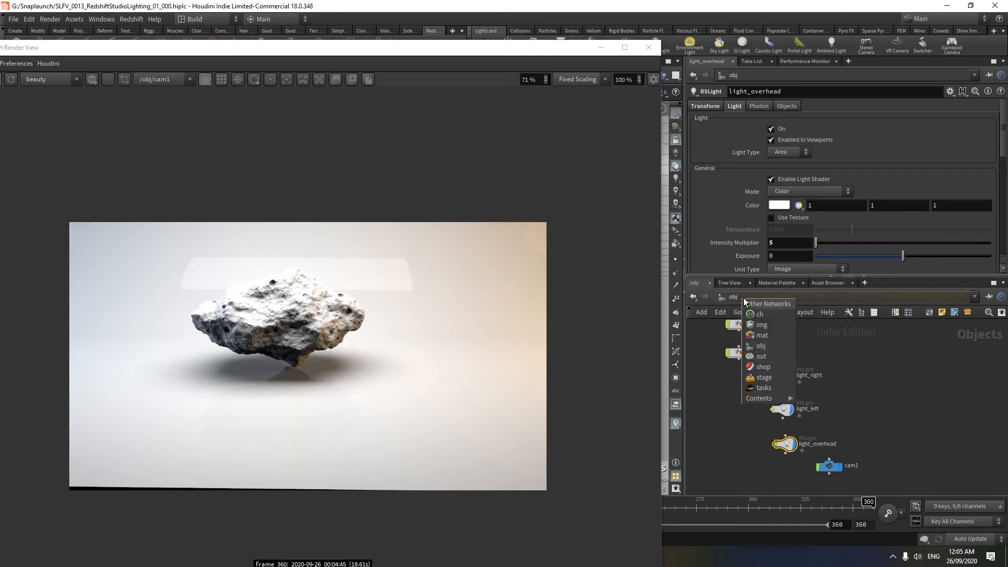
mouse_move(761, 360)
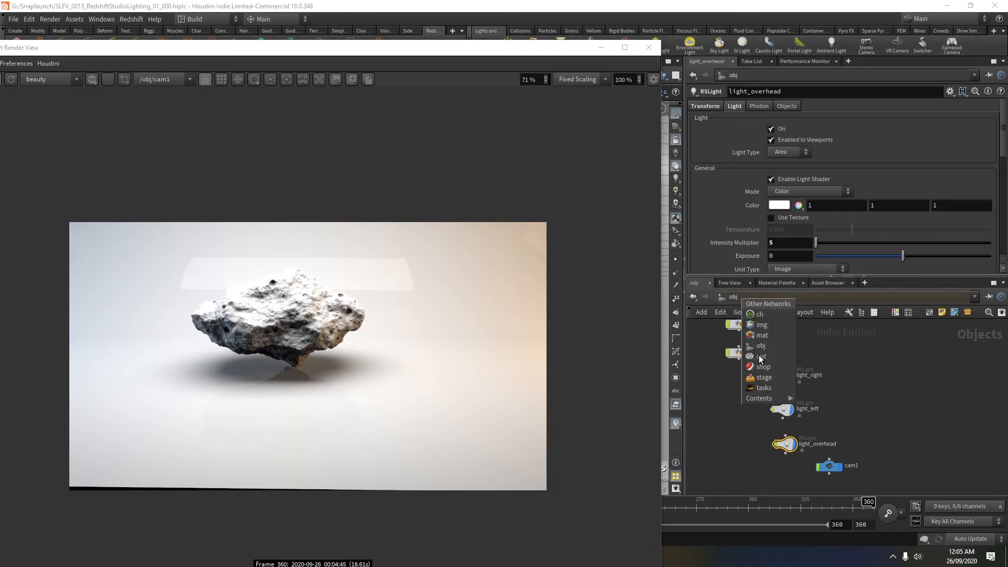
left_click(760, 356)
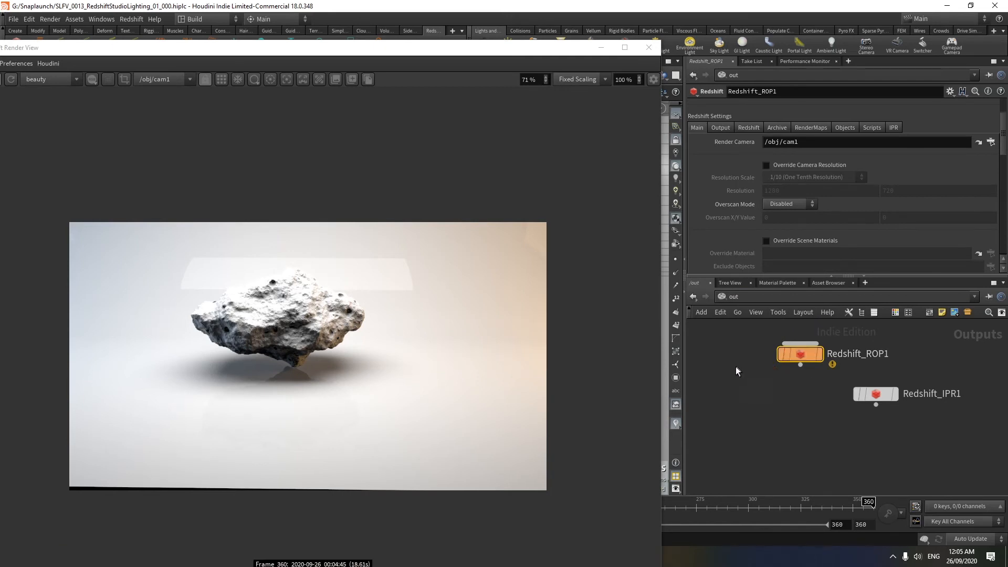
mouse_move(801, 325)
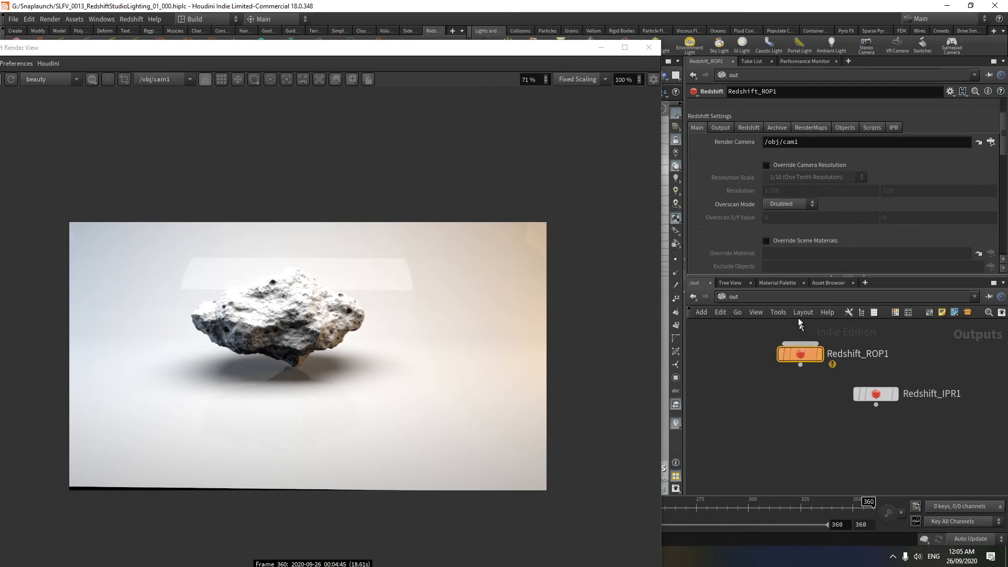
left_click(749, 127)
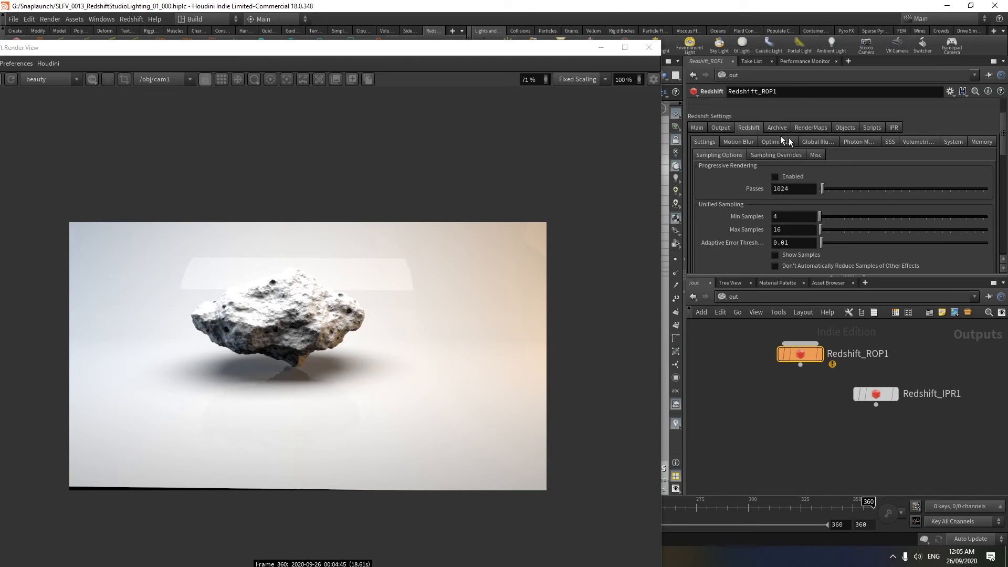
left_click(817, 142)
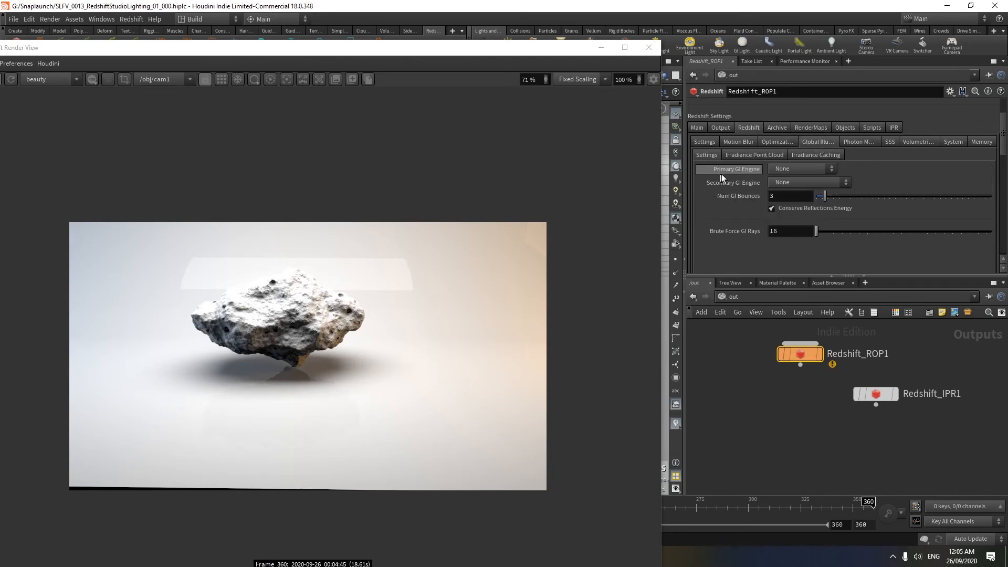
left_click(801, 168)
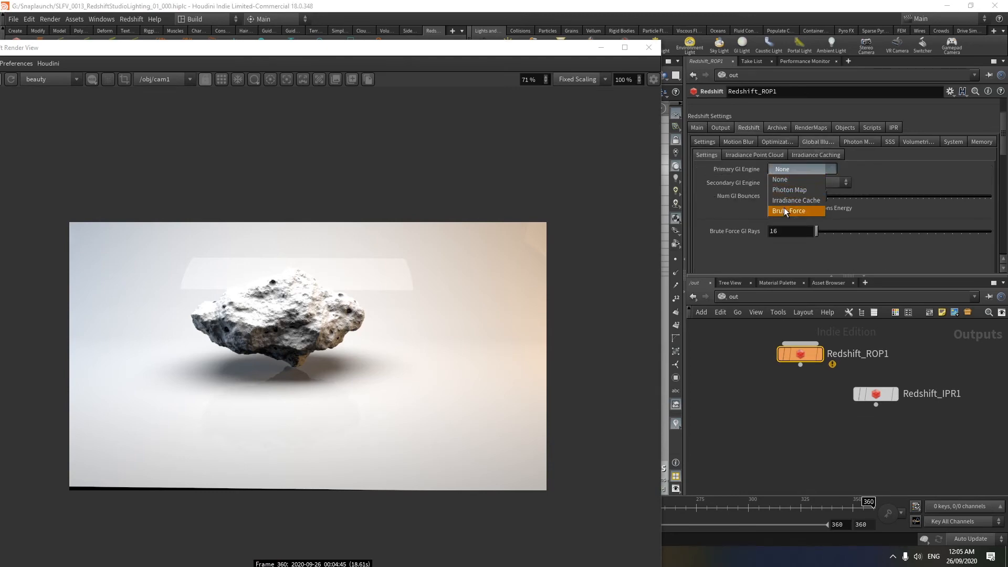
left_click(795, 211)
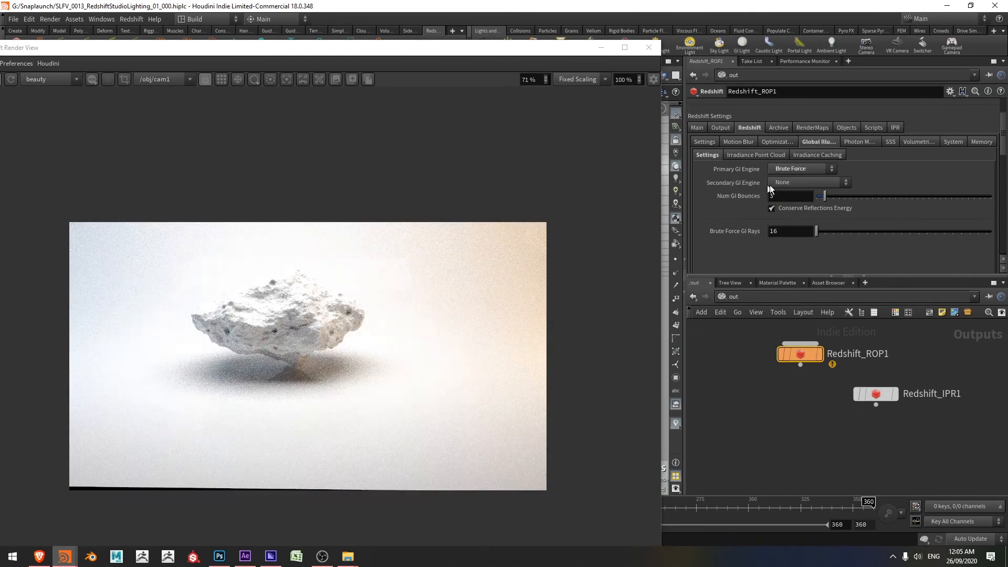
left_click(803, 181)
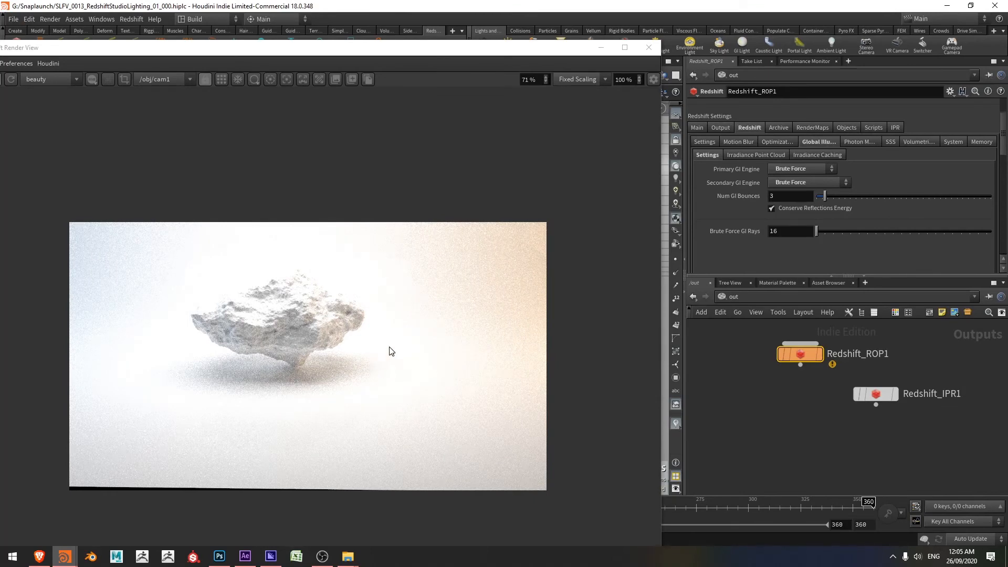
mouse_move(379, 252)
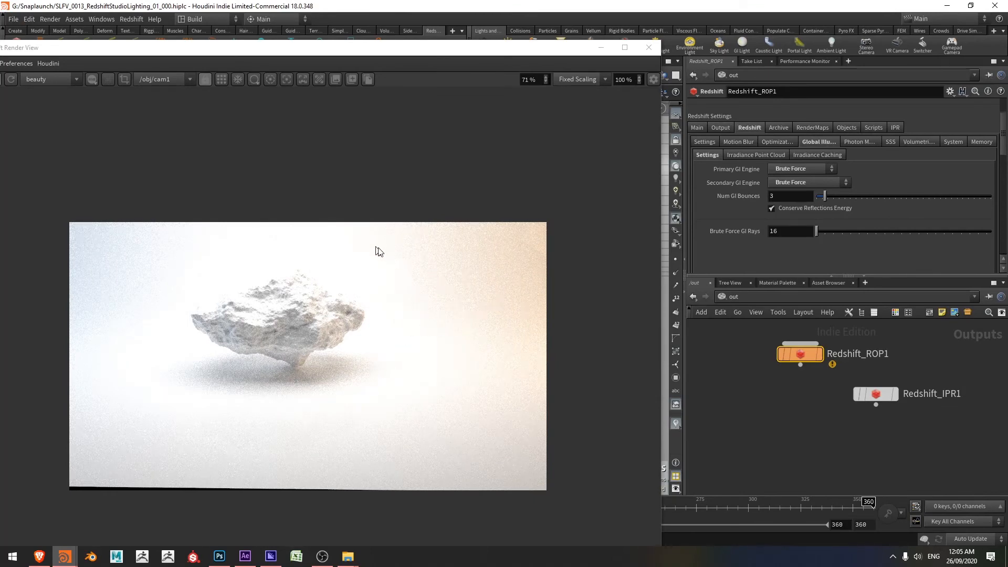
mouse_move(418, 355)
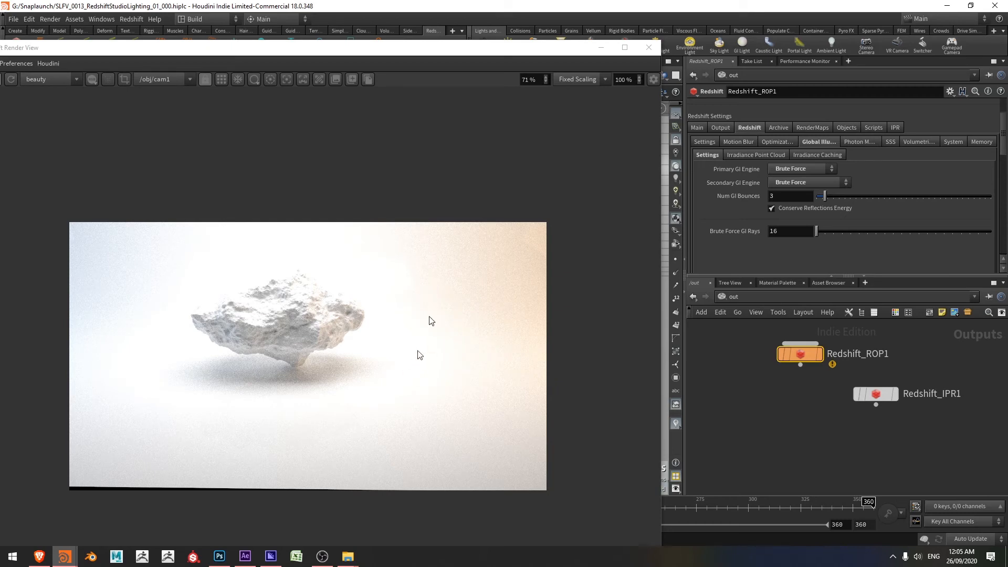
mouse_move(447, 335)
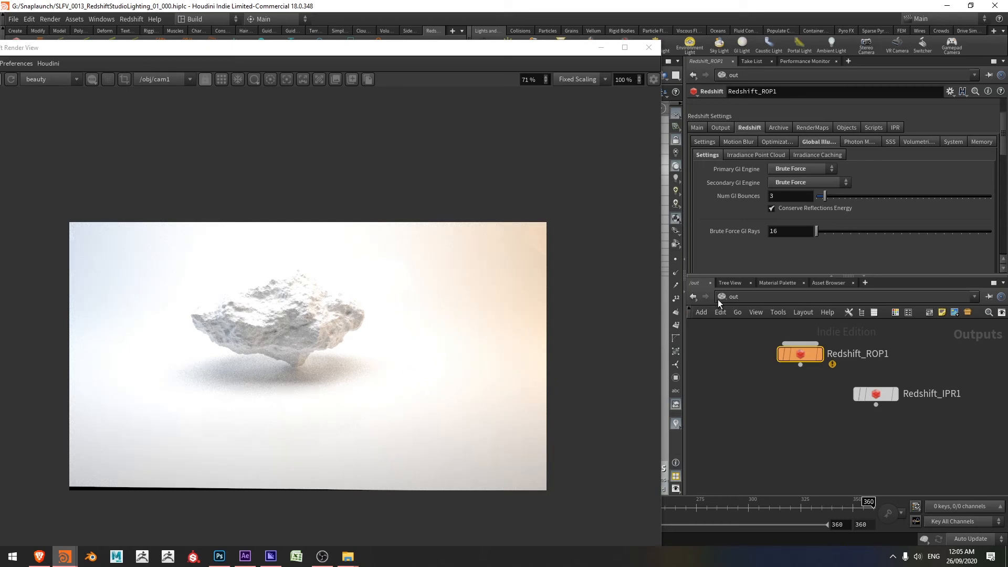
Step: In /mat give a new RS Material a light grey 0.782 diffuse with reflection weight and roughness 0.323
left_click(721, 296)
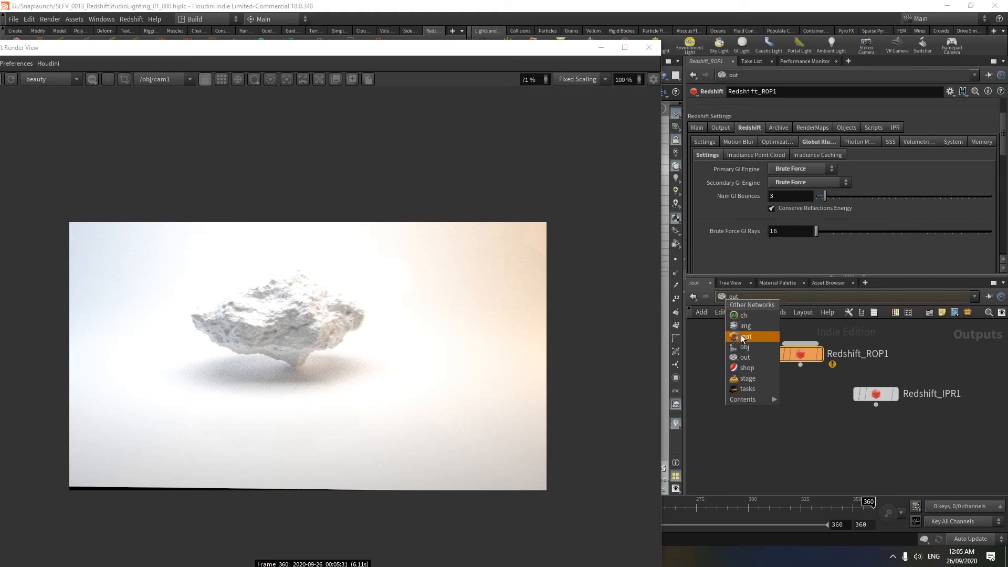
left_click(747, 336)
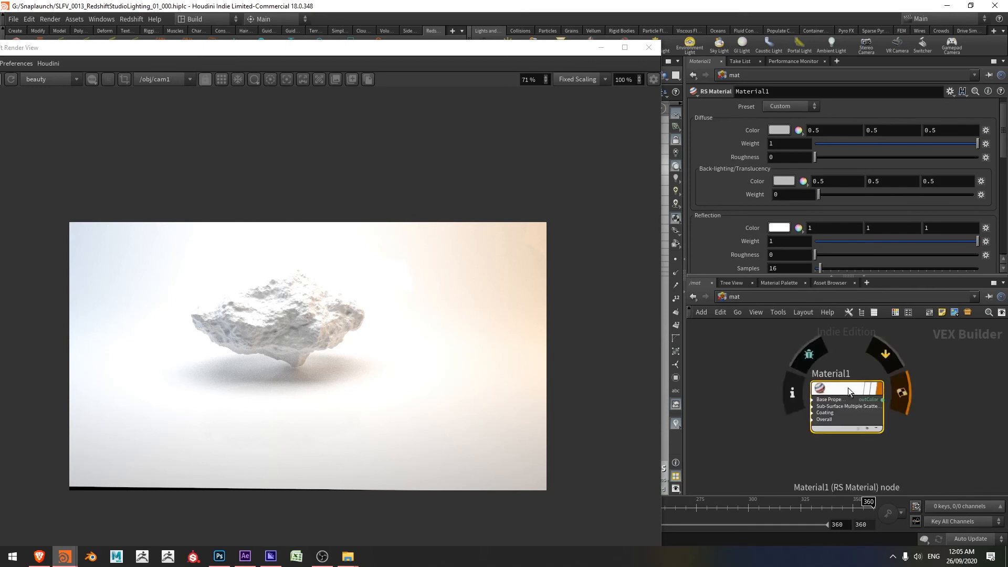
mouse_move(759, 230)
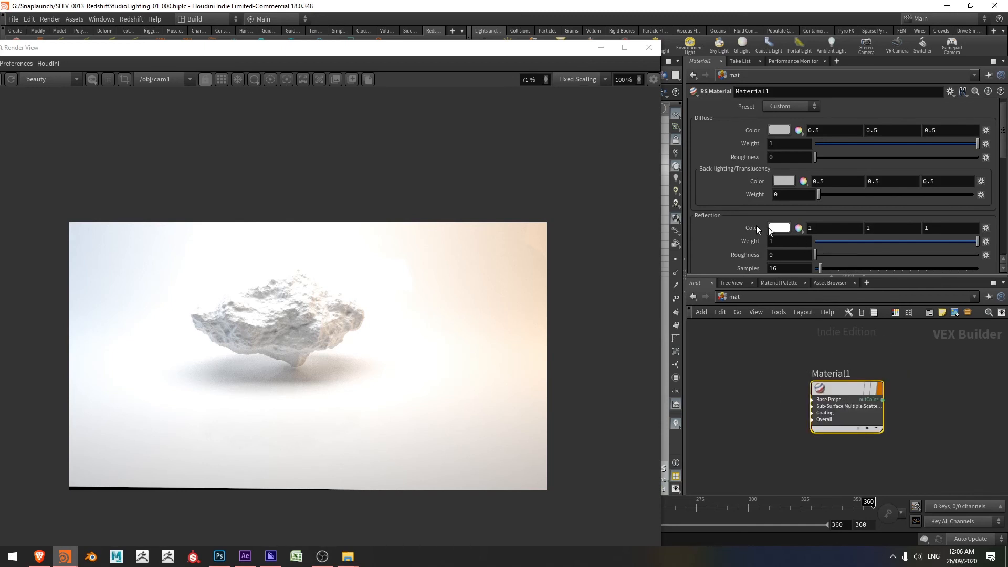
mouse_move(749, 242)
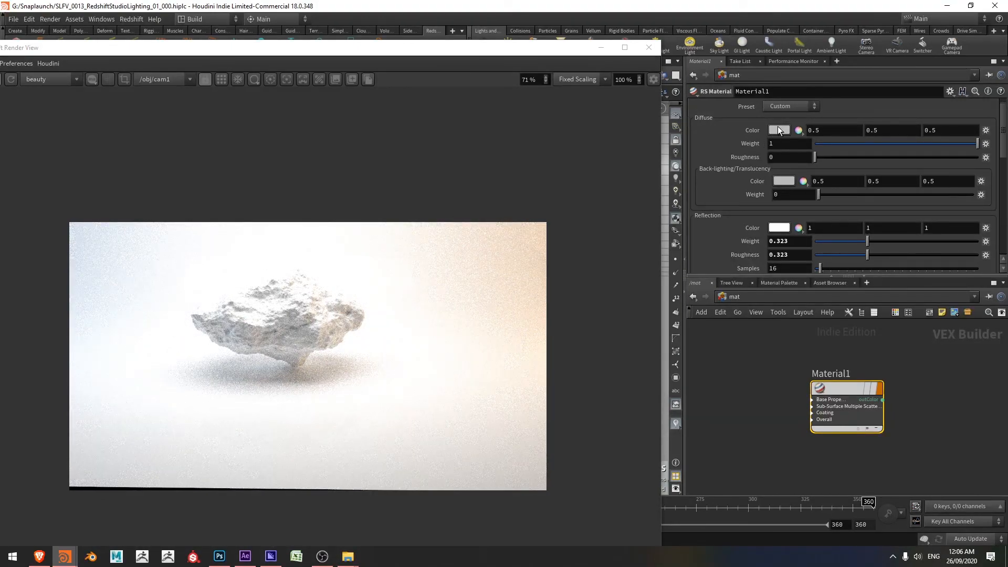
left_click(778, 130)
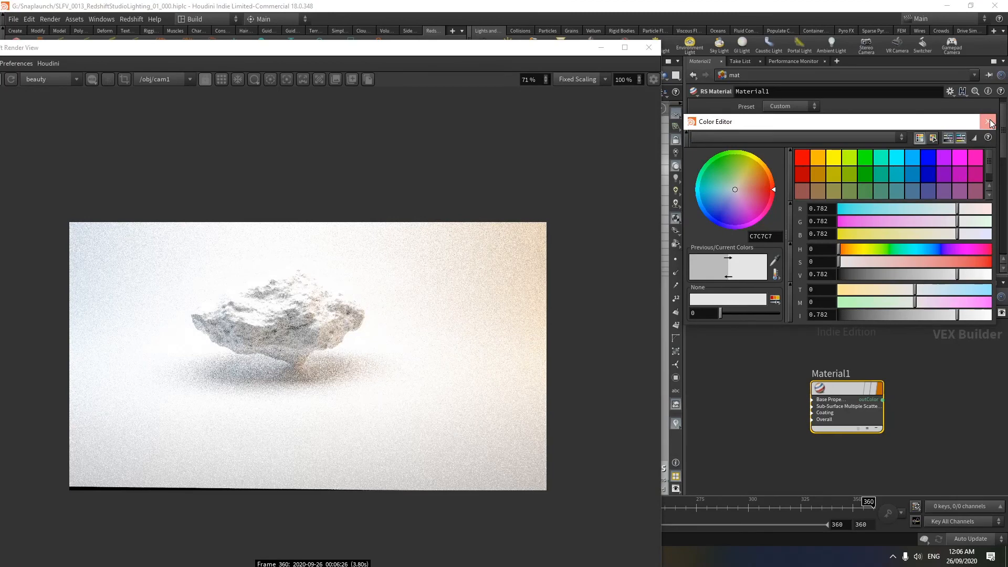
left_click(990, 122)
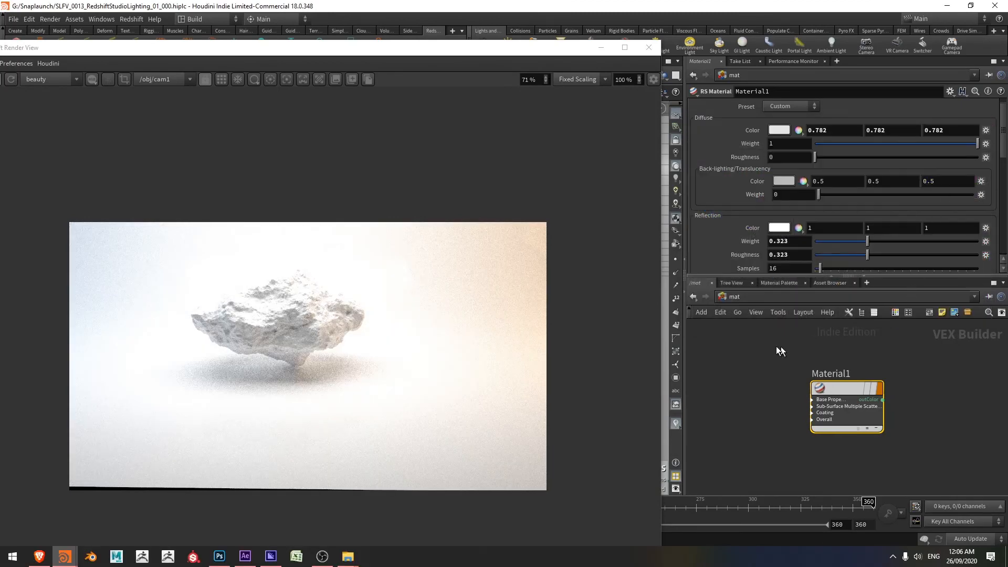
Step: Rename the material to cyclorama
double_click(832, 373)
type("cyclorama")
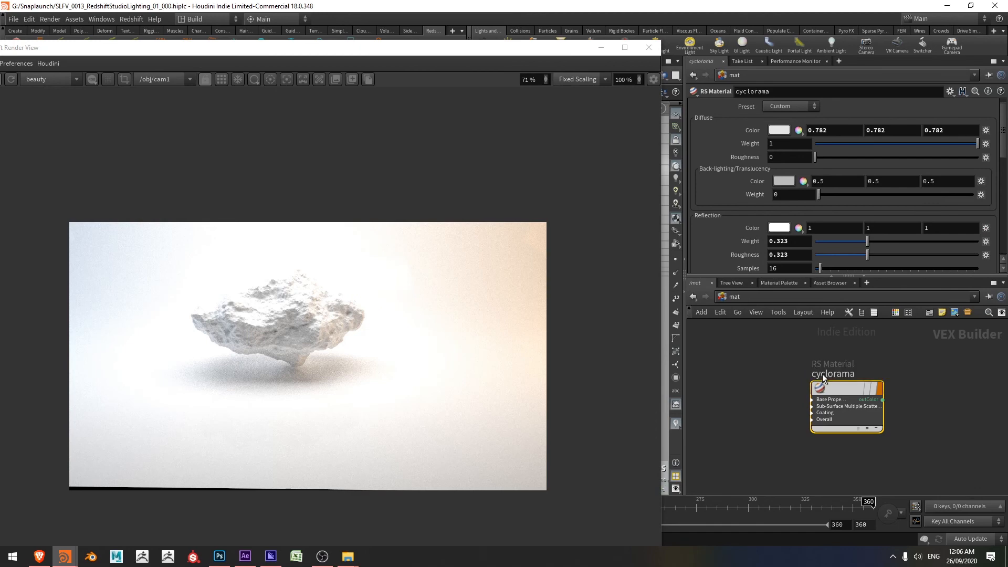
left_click(706, 296)
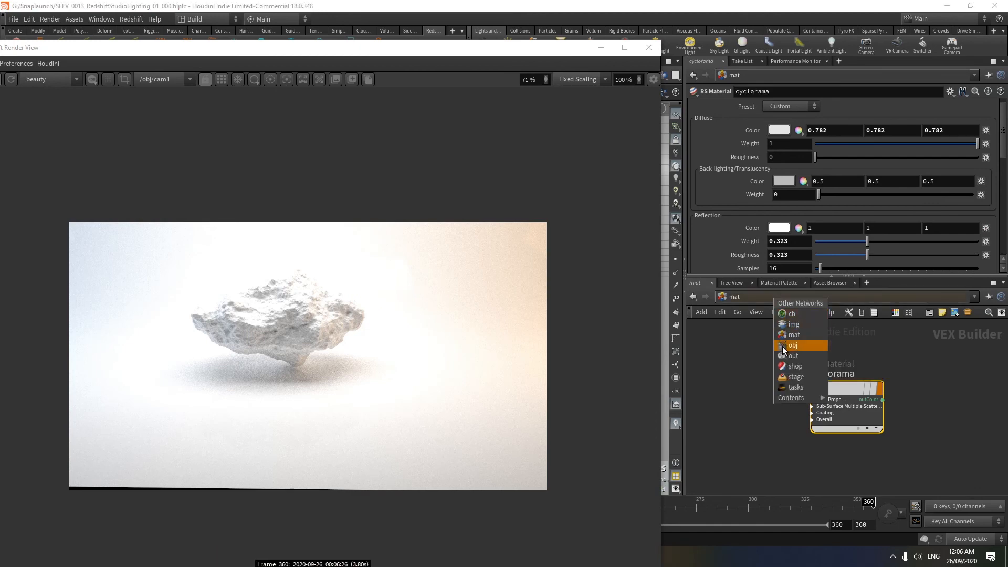
Step: Assign /mat/cyclorama as the stage object's render material
left_click(794, 346)
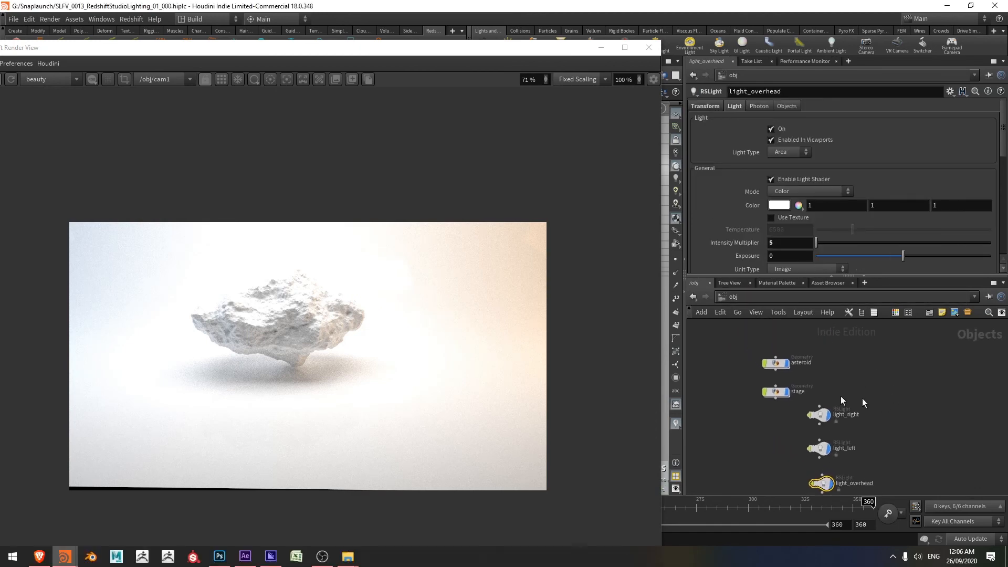
left_click(775, 392)
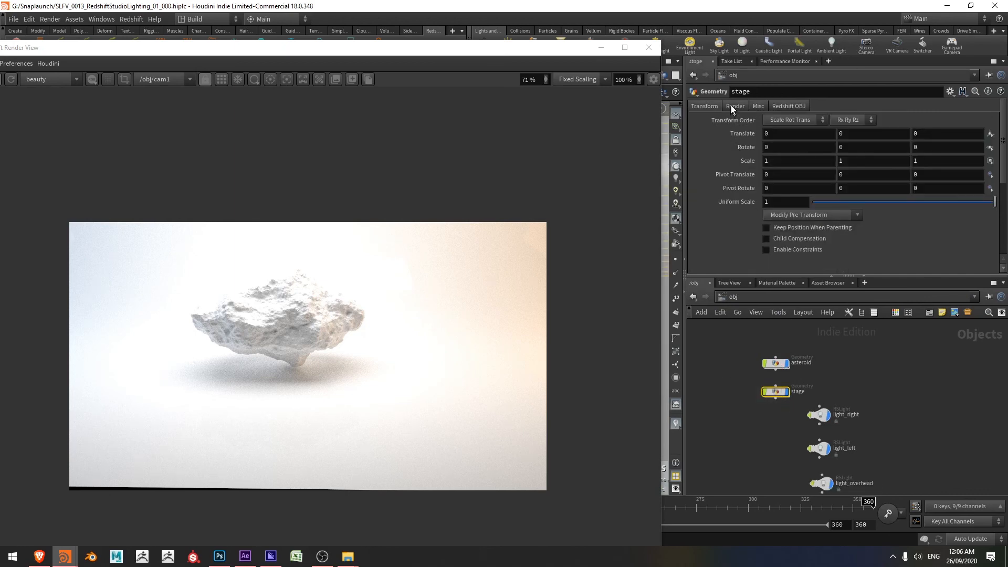
left_click(735, 106)
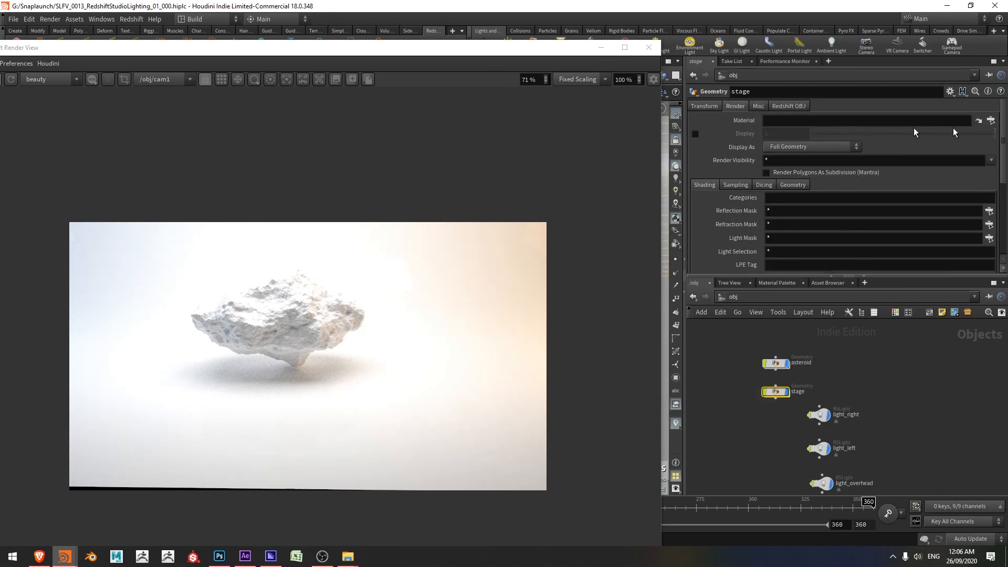
left_click(990, 119)
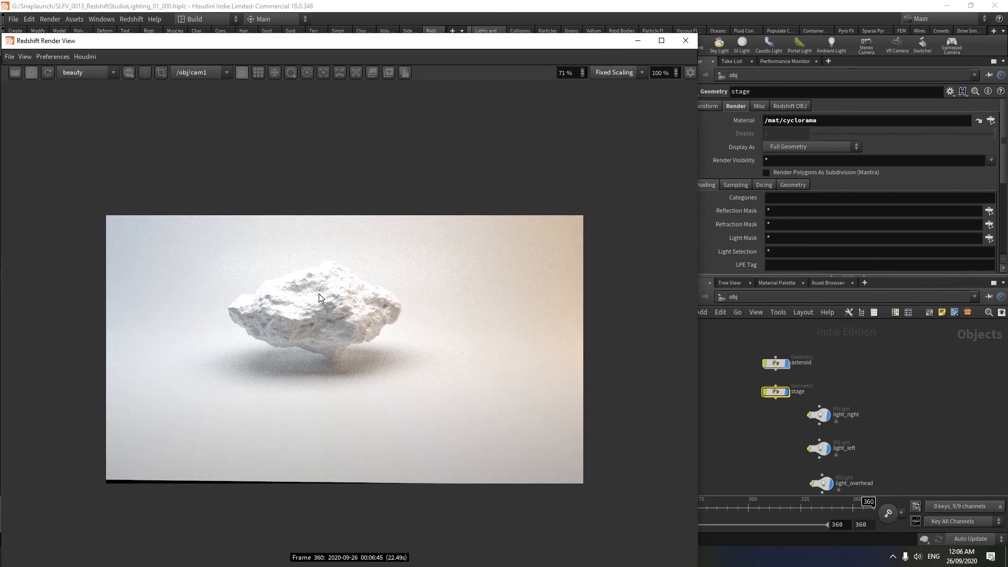
mouse_move(297, 309)
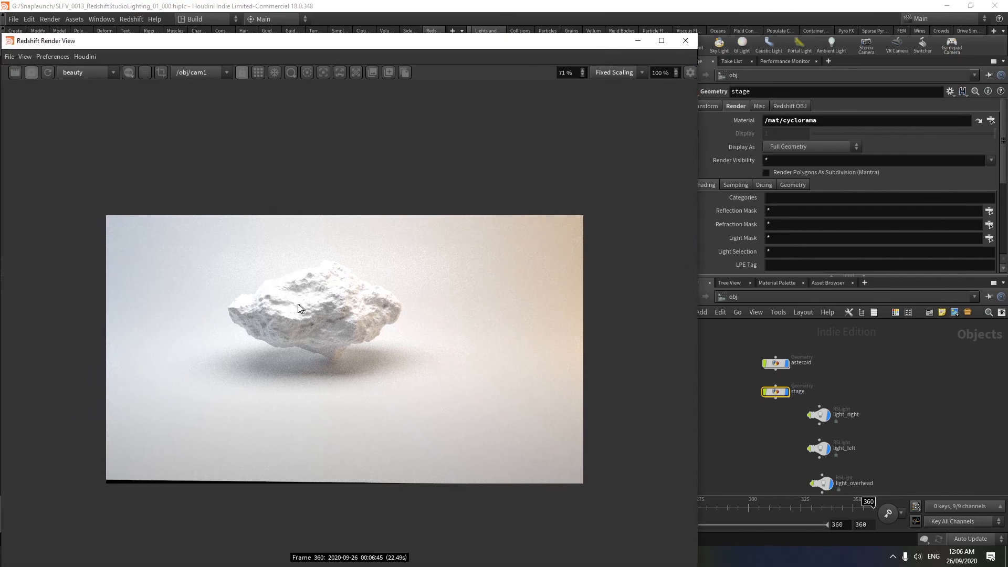
mouse_move(29, 51)
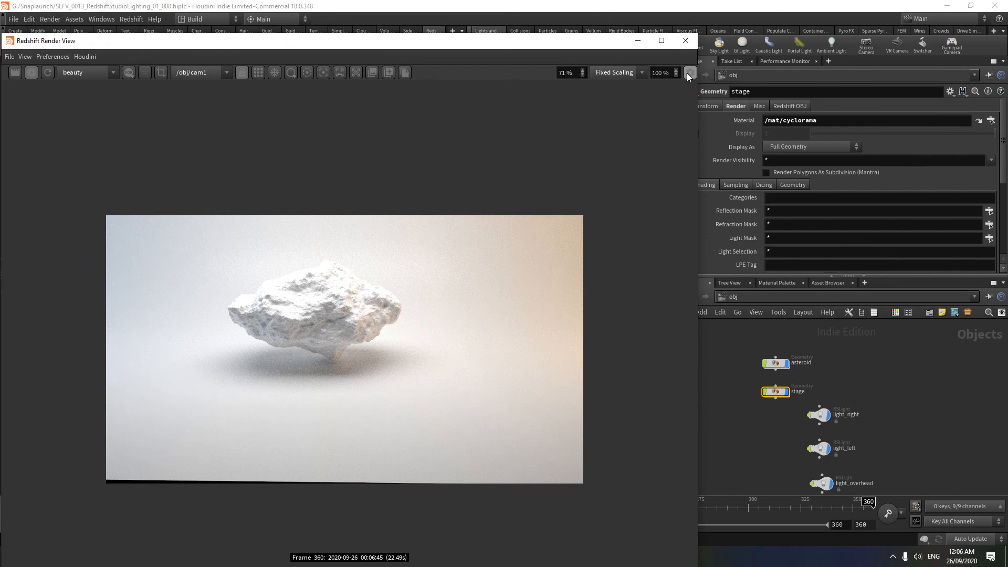
Step: Turn on Photographic Exposure in the Redshift Render View post-effects
left_click(690, 73)
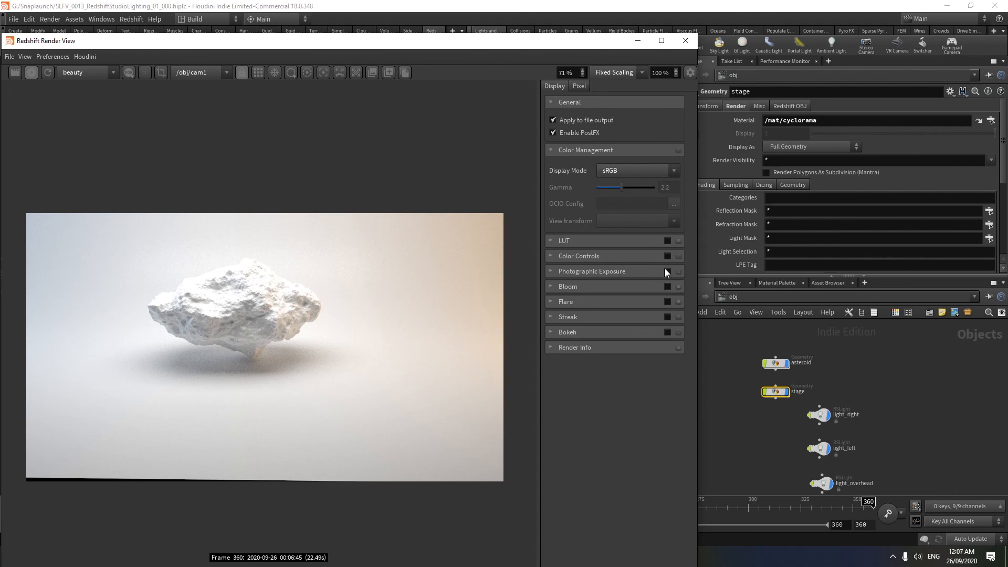
left_click(667, 271)
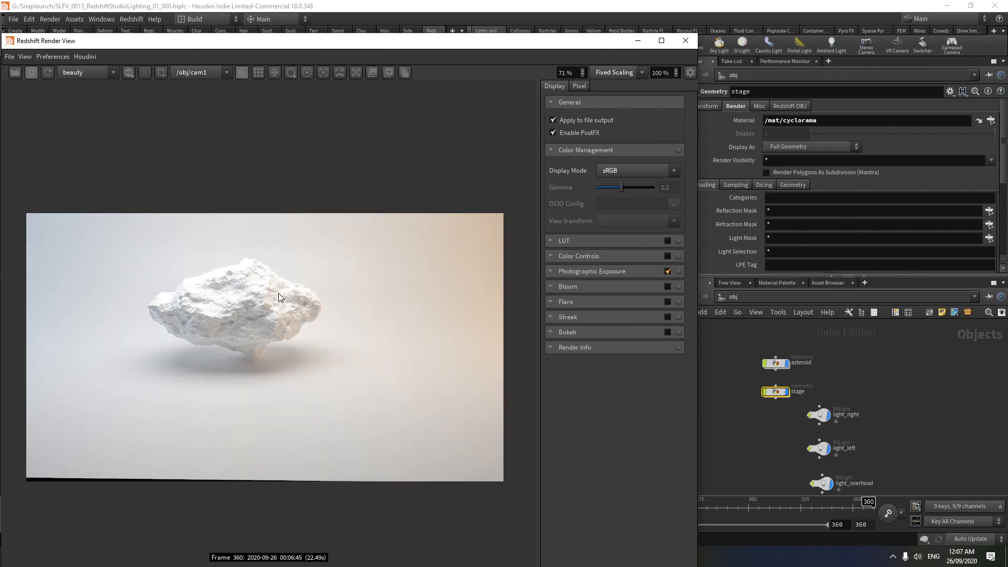